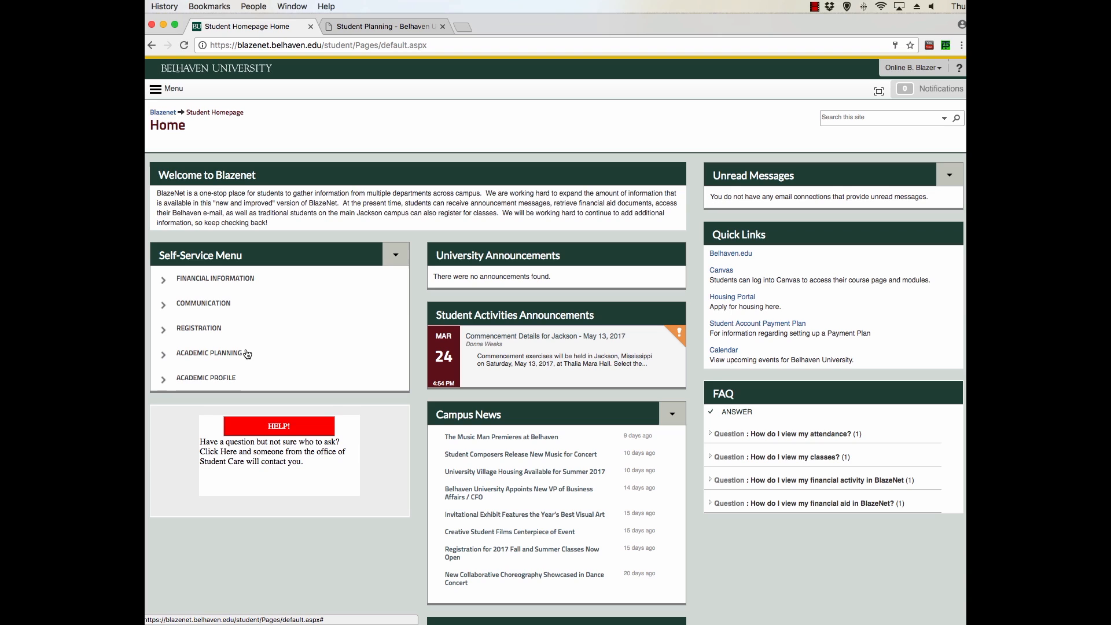
Expand Academic Planning in the Self-Service Menu and launch Student Planning
{"action": "left_click", "coordinate": [212, 353]}
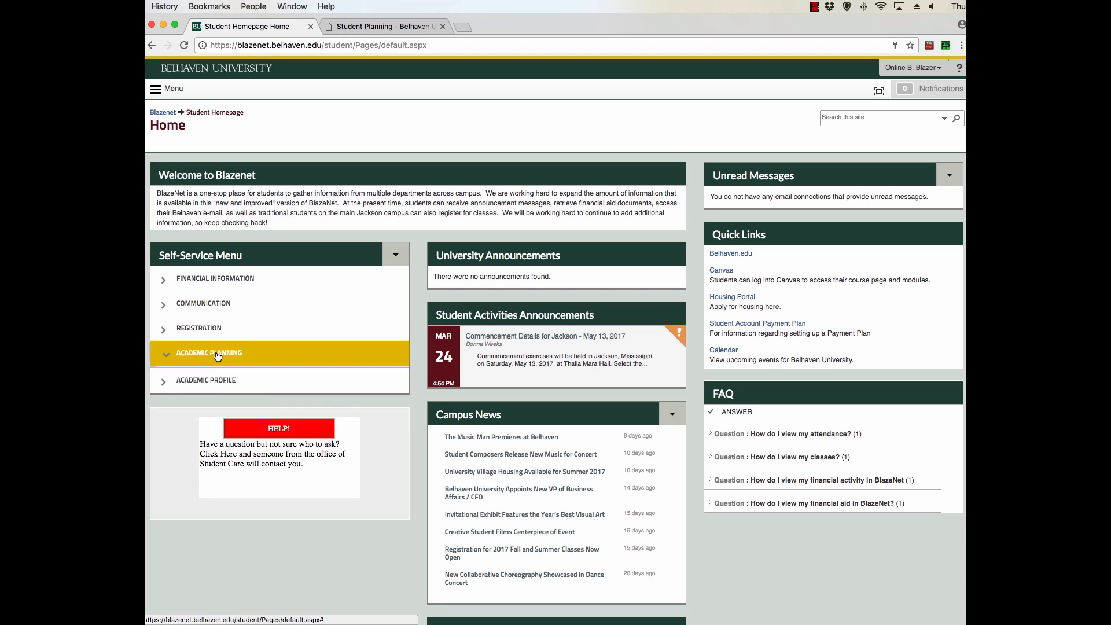
{"action": "left_click", "coordinate": [209, 353]}
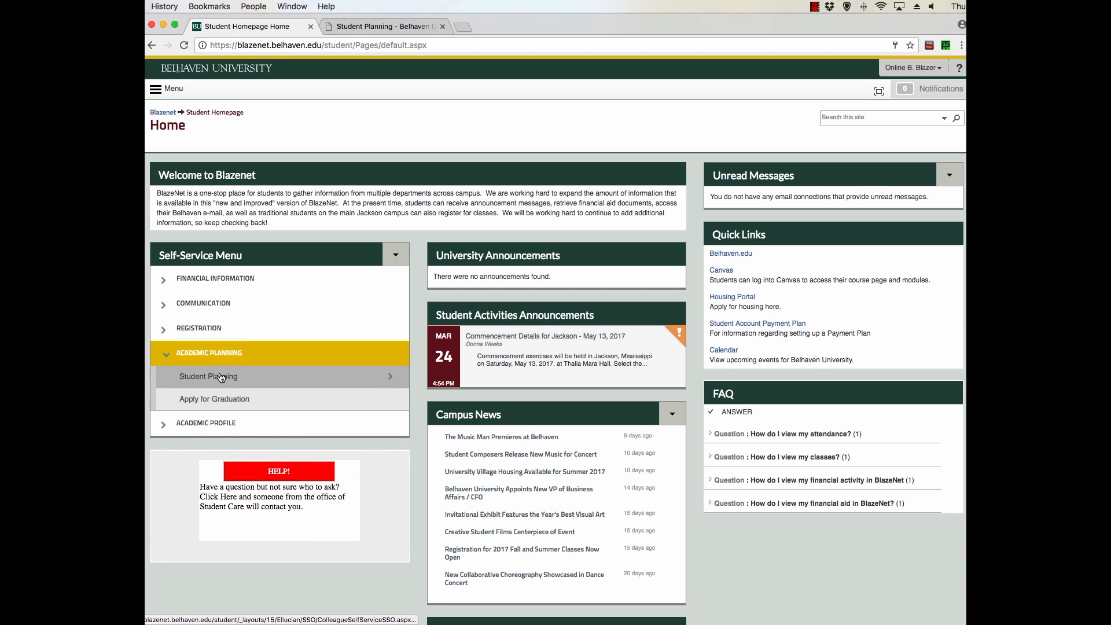
{"action": "mouse_move", "coordinate": [209, 376]}
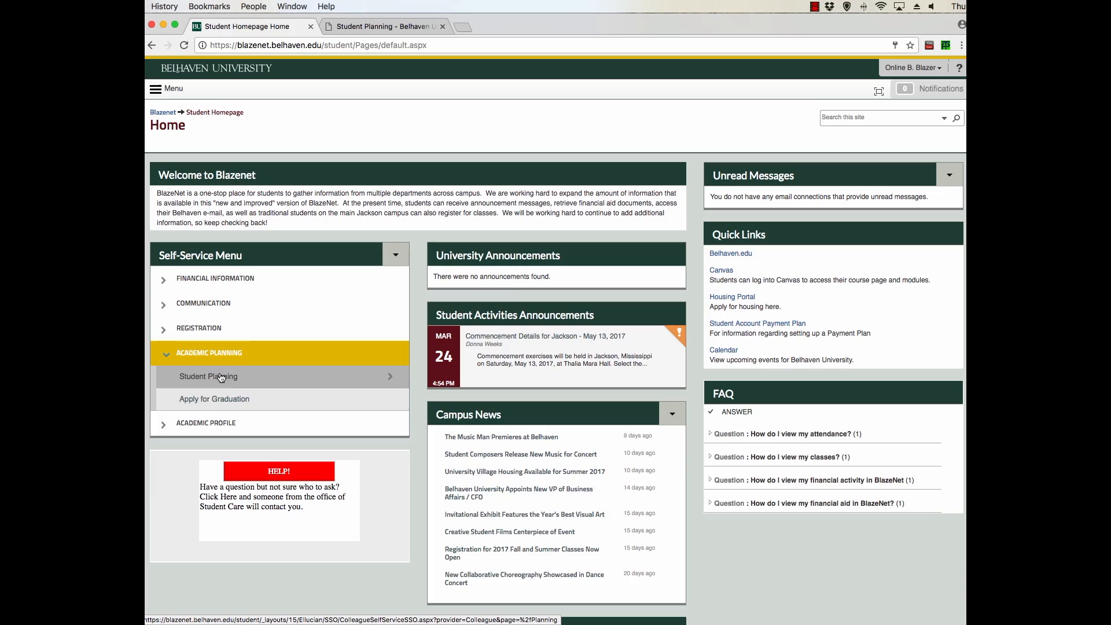
{"action": "left_click", "coordinate": [208, 376]}
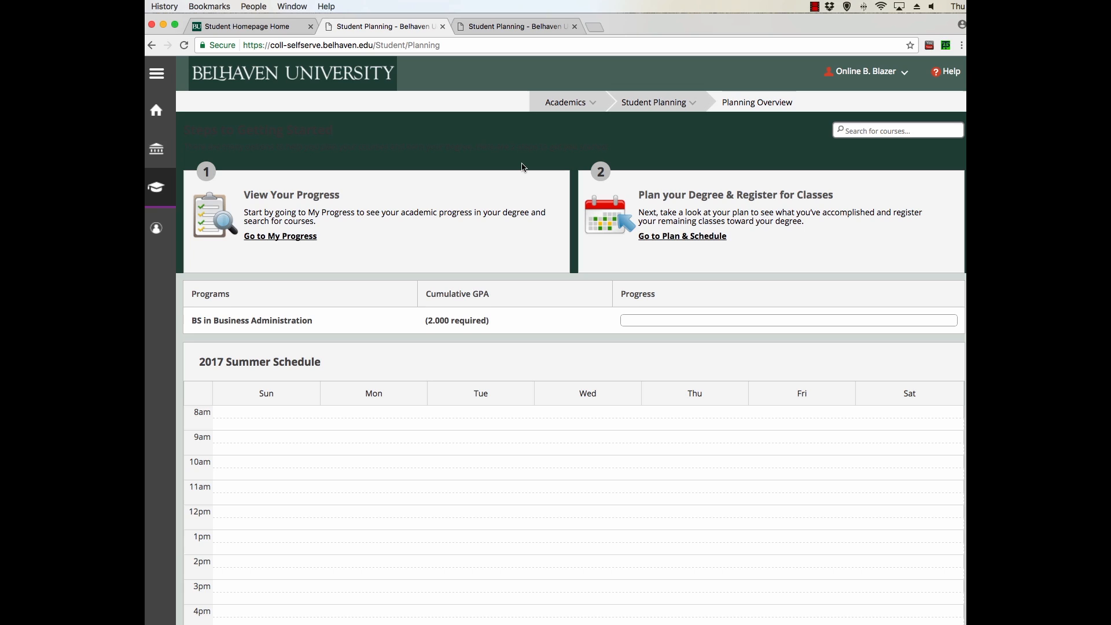
{"action": "mouse_move", "coordinate": [648, 250]}
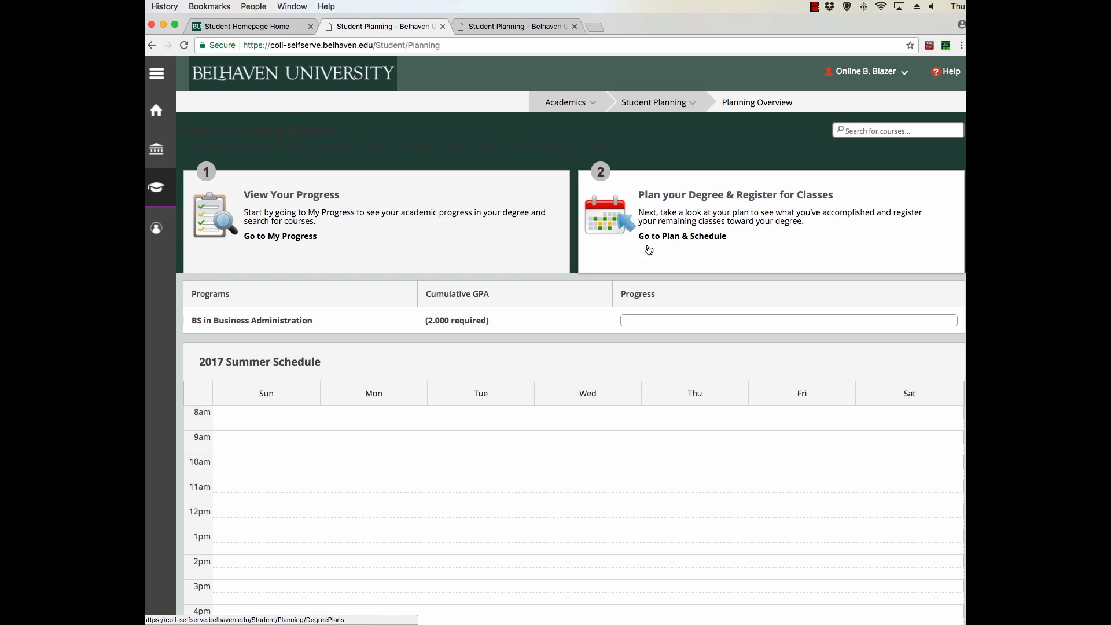
{"action": "mouse_move", "coordinate": [739, 255]}
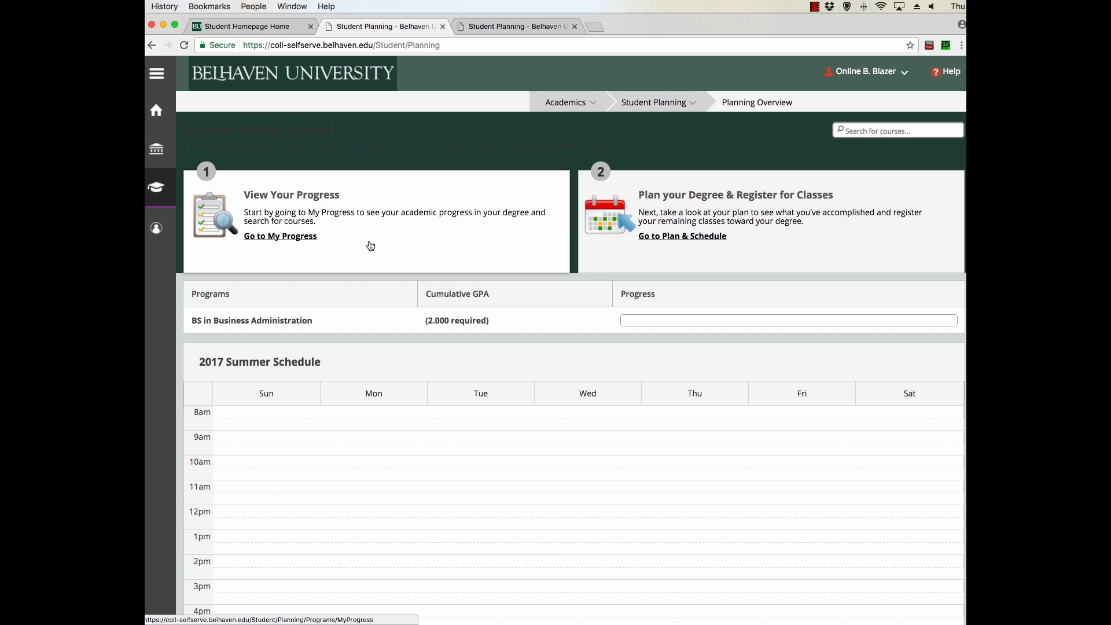
{"action": "mouse_move", "coordinate": [279, 236]}
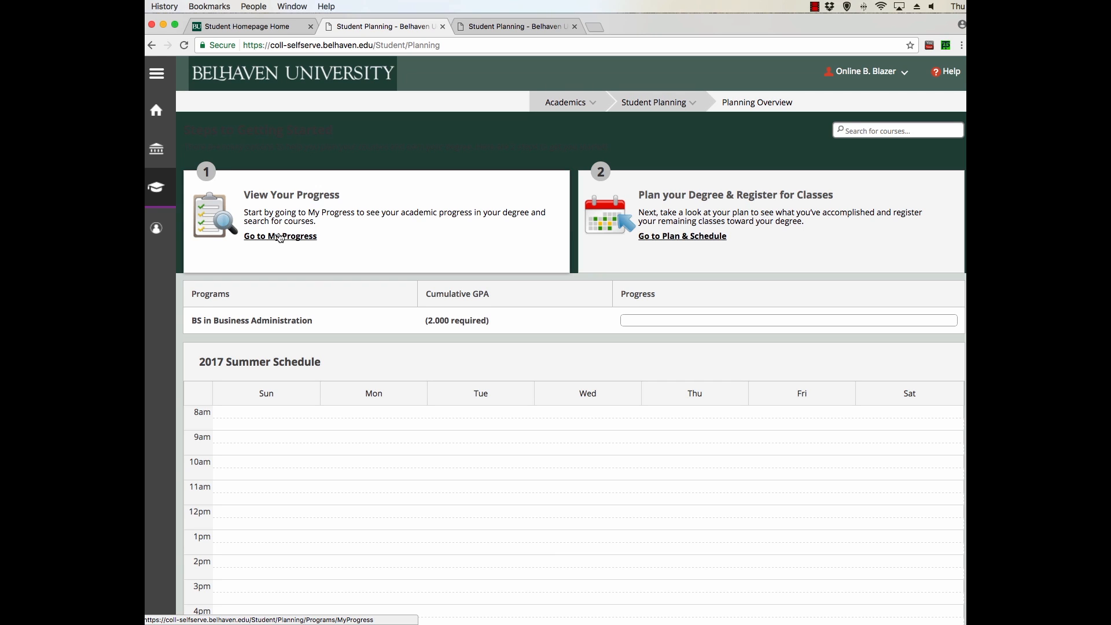
{"action": "mouse_move", "coordinate": [273, 241]}
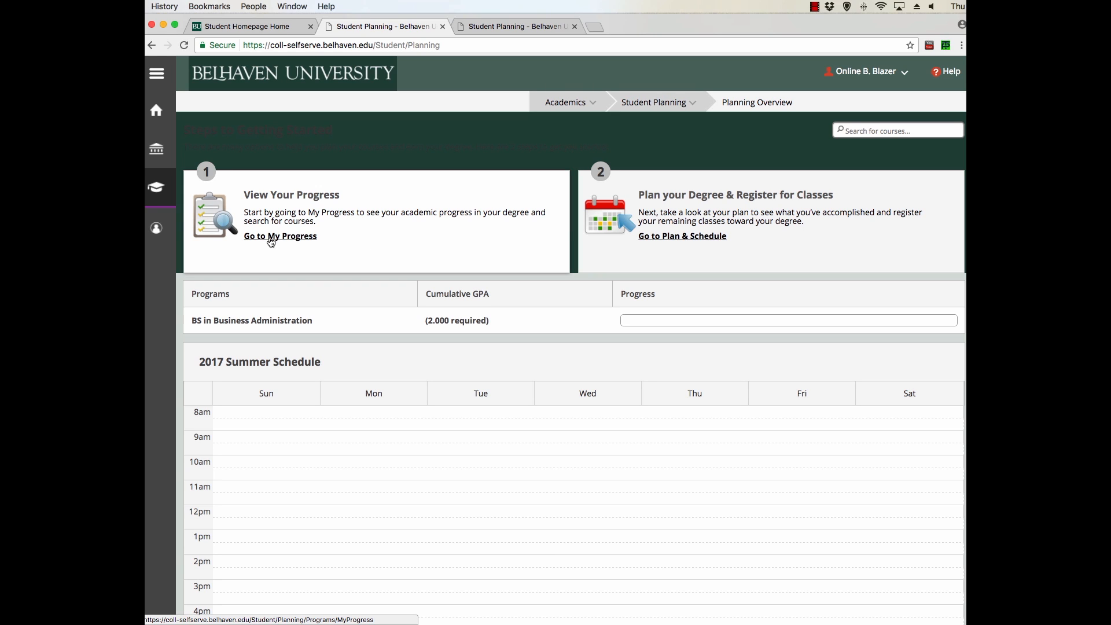
Go to My Progress and scroll down to the General Education Math requirements
{"action": "left_click", "coordinate": [280, 235]}
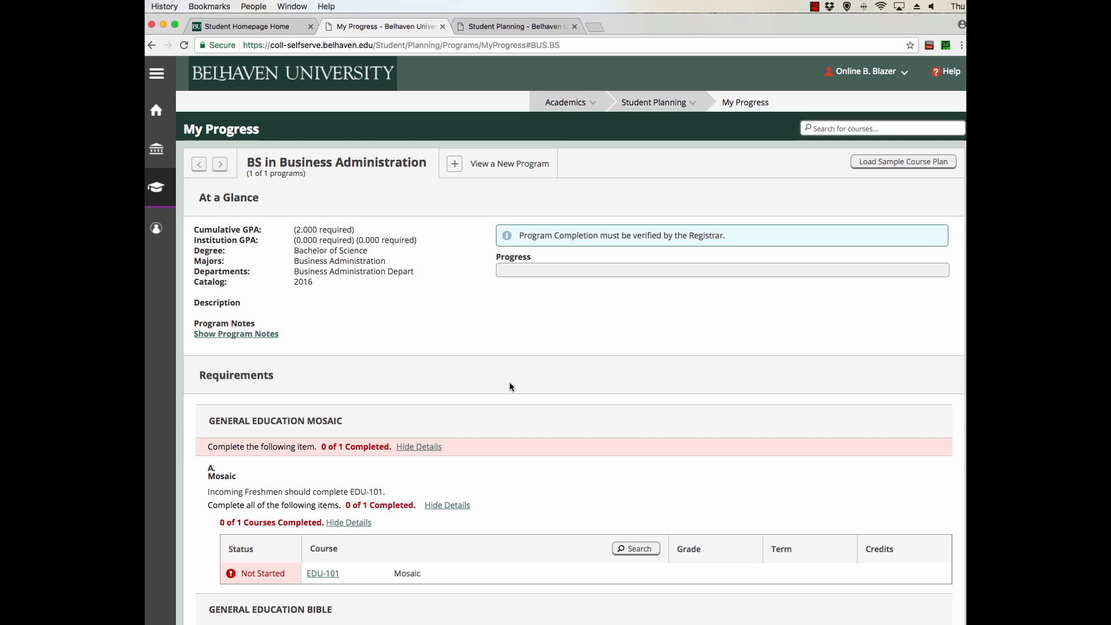
{"action": "mouse_move", "coordinate": [563, 377]}
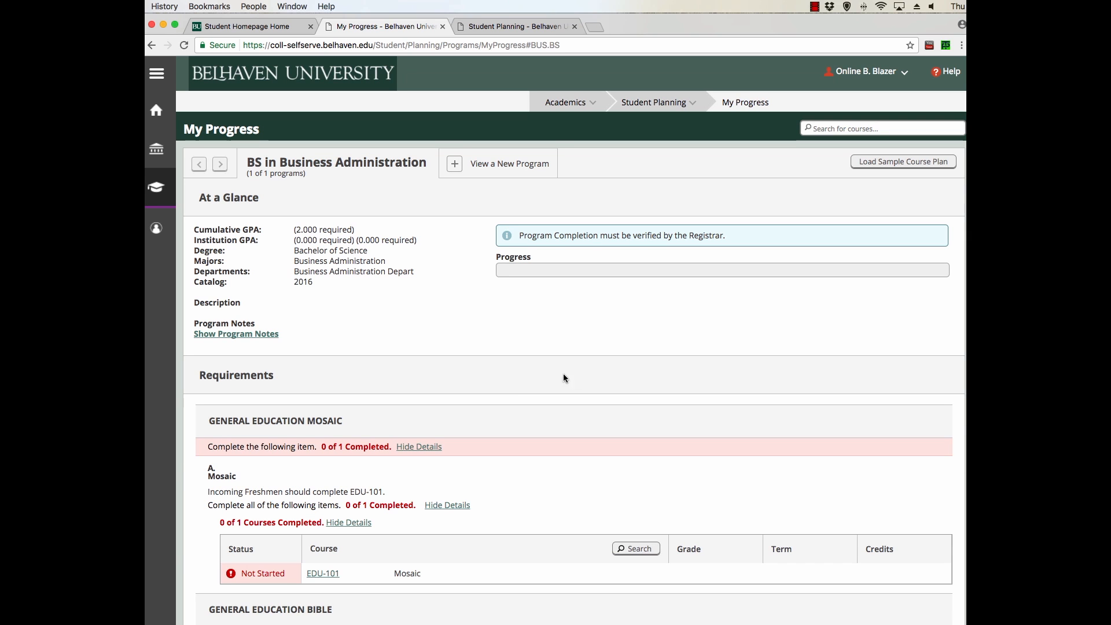
{"action": "scroll", "scroll_direction": "down", "scroll_amount": 3}
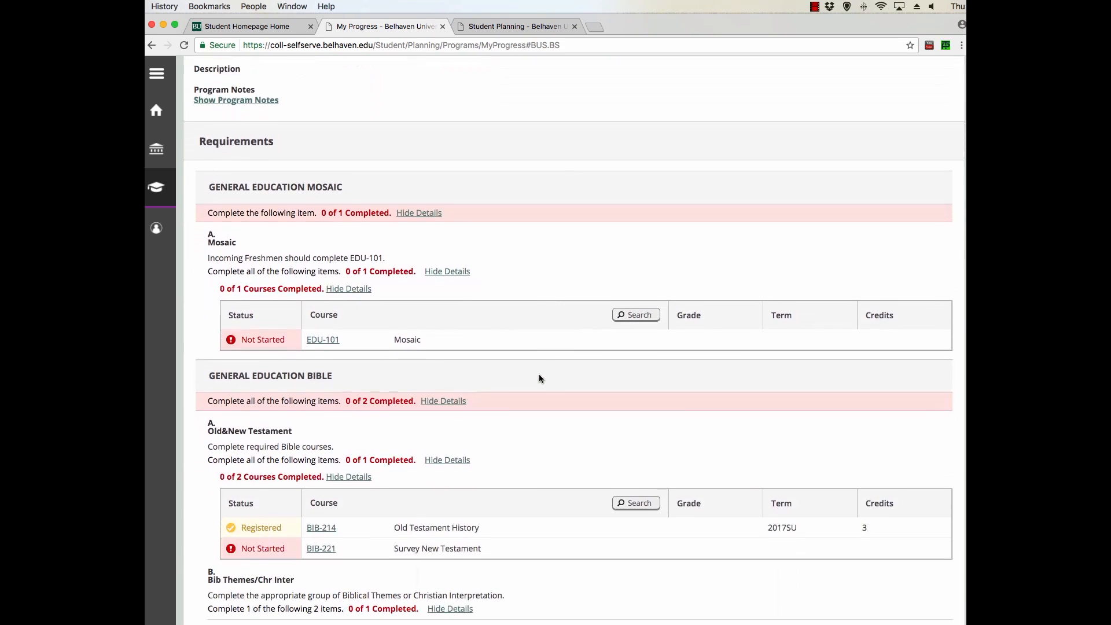
{"action": "scroll", "scroll_direction": "down", "scroll_amount": 3}
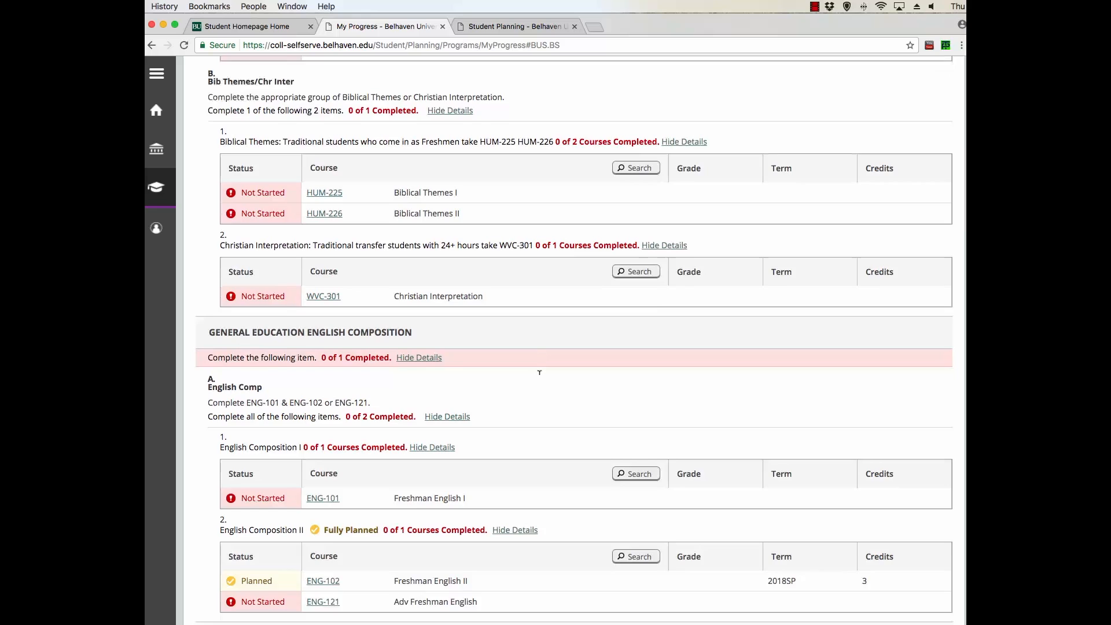
{"action": "scroll", "scroll_direction": "down", "scroll_amount": 3}
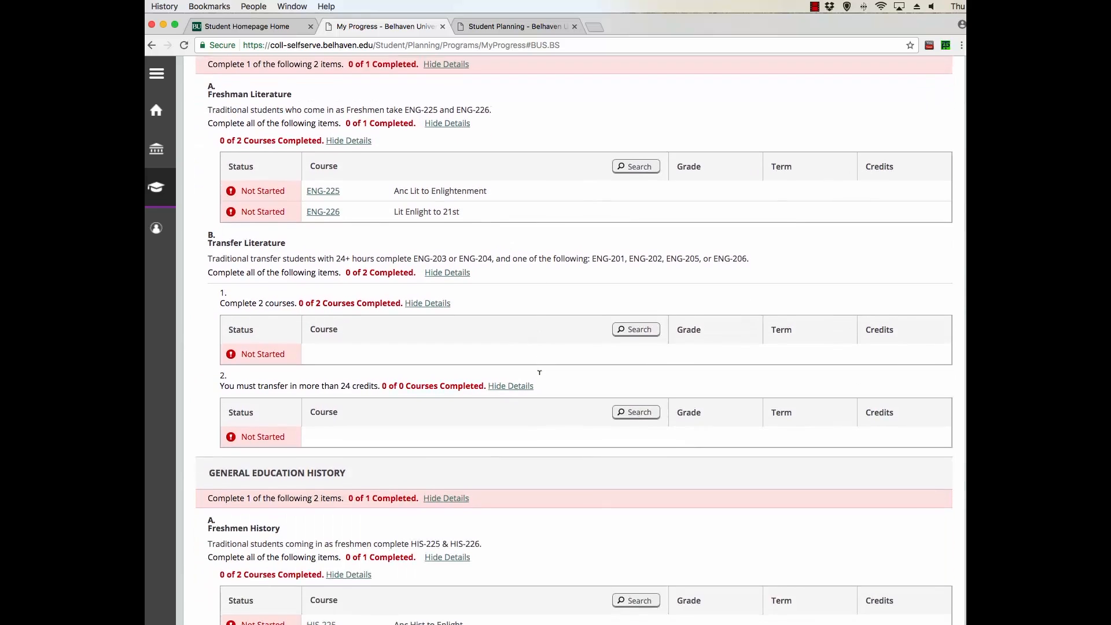
{"action": "scroll", "scroll_direction": "down", "scroll_amount": 3}
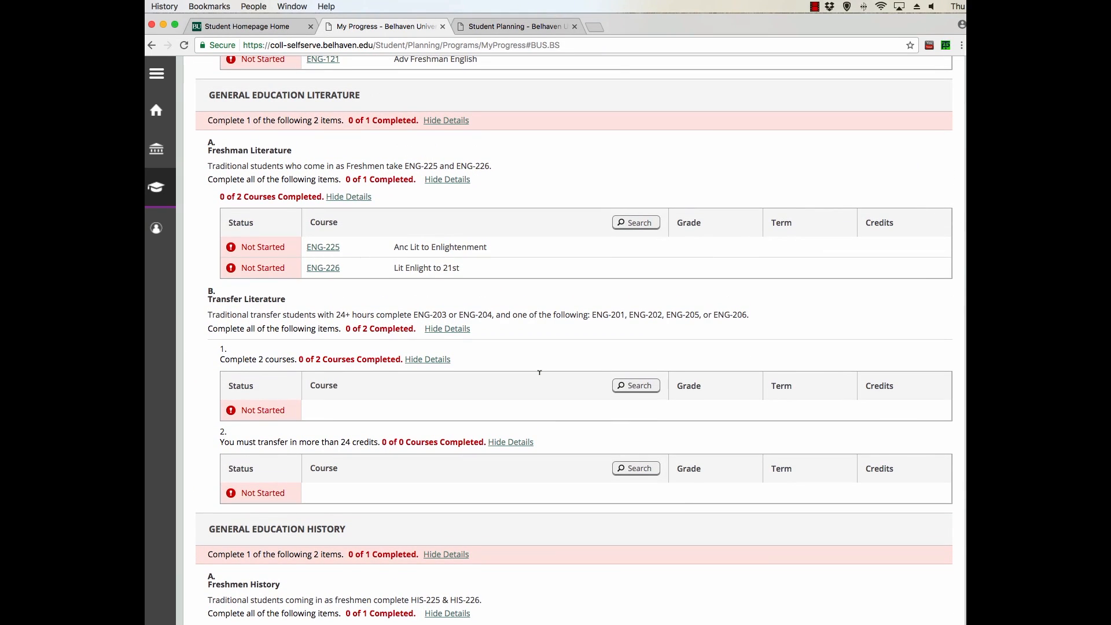
{"action": "scroll", "scroll_direction": "down", "scroll_amount": 3}
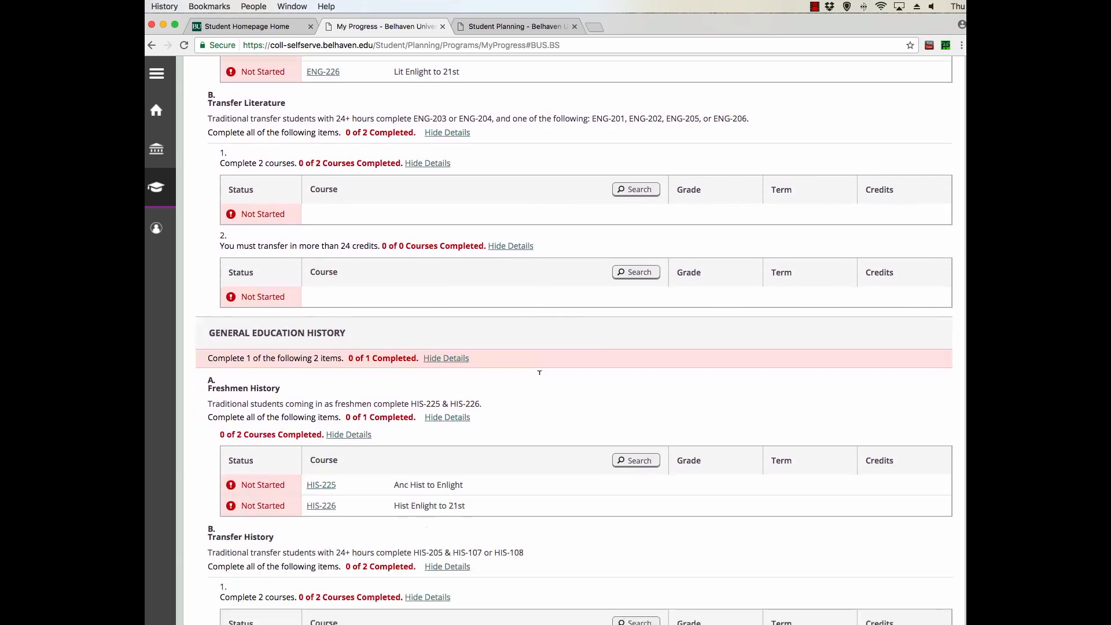
{"action": "scroll", "scroll_direction": "down", "scroll_amount": 3}
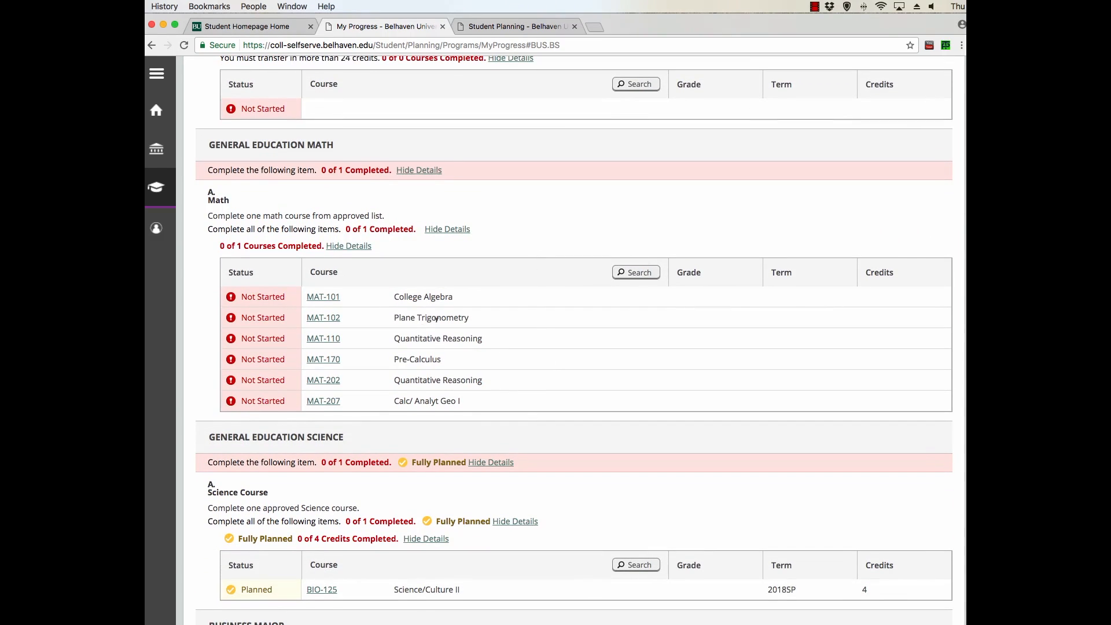
{"action": "mouse_move", "coordinate": [323, 297]}
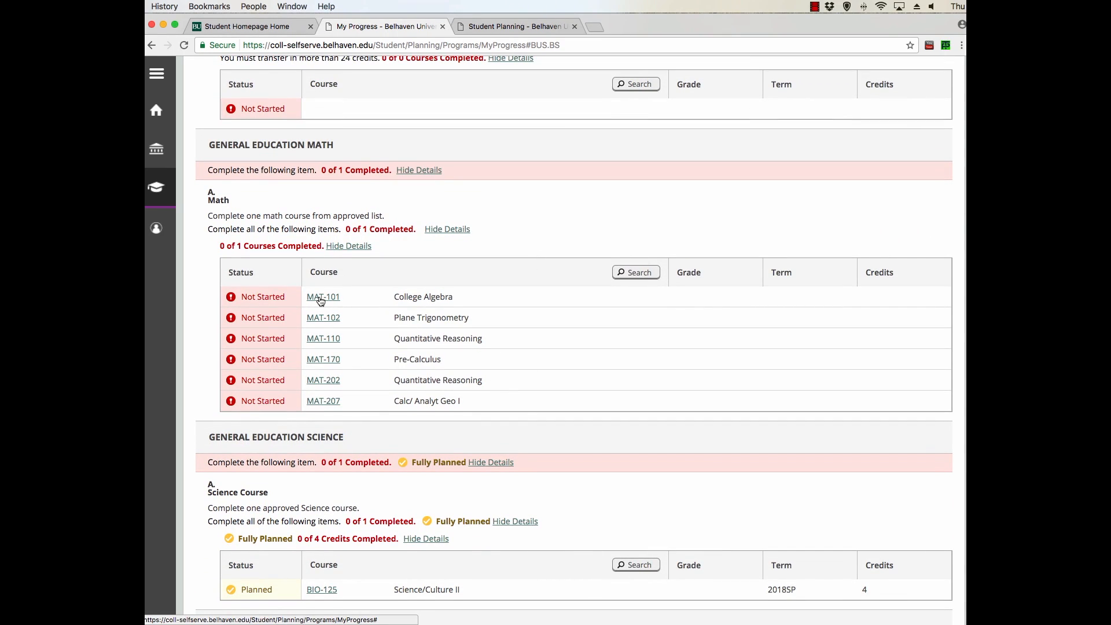
Look up MAT-101 College Algebra filtered to Online Campus, 2017 Summer, and list its sections
{"action": "left_click", "coordinate": [323, 296]}
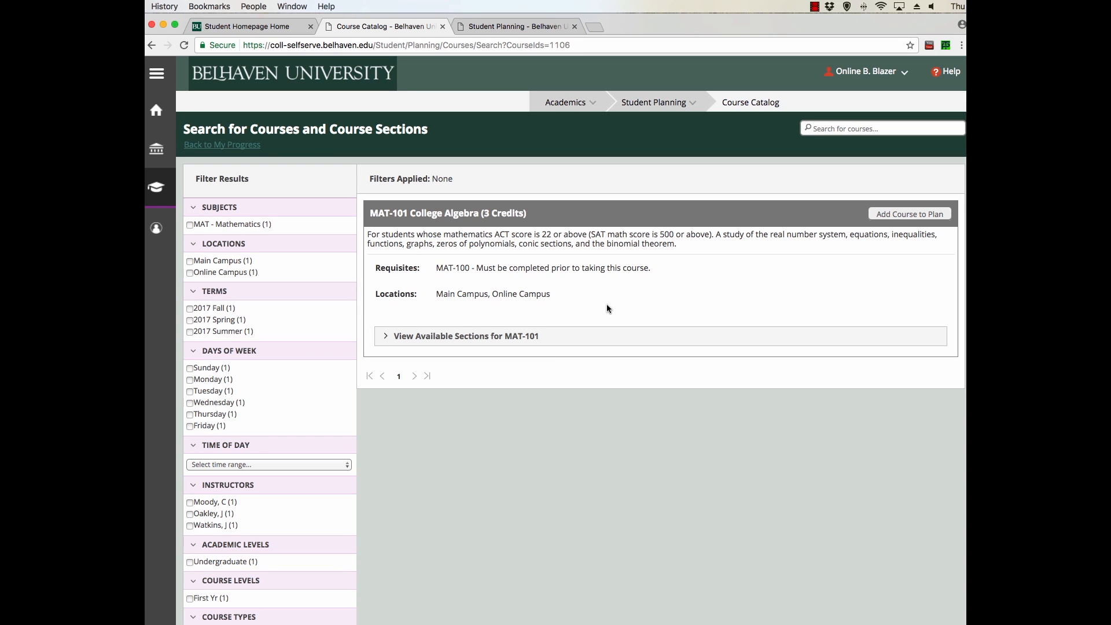
{"action": "mouse_move", "coordinate": [375, 276]}
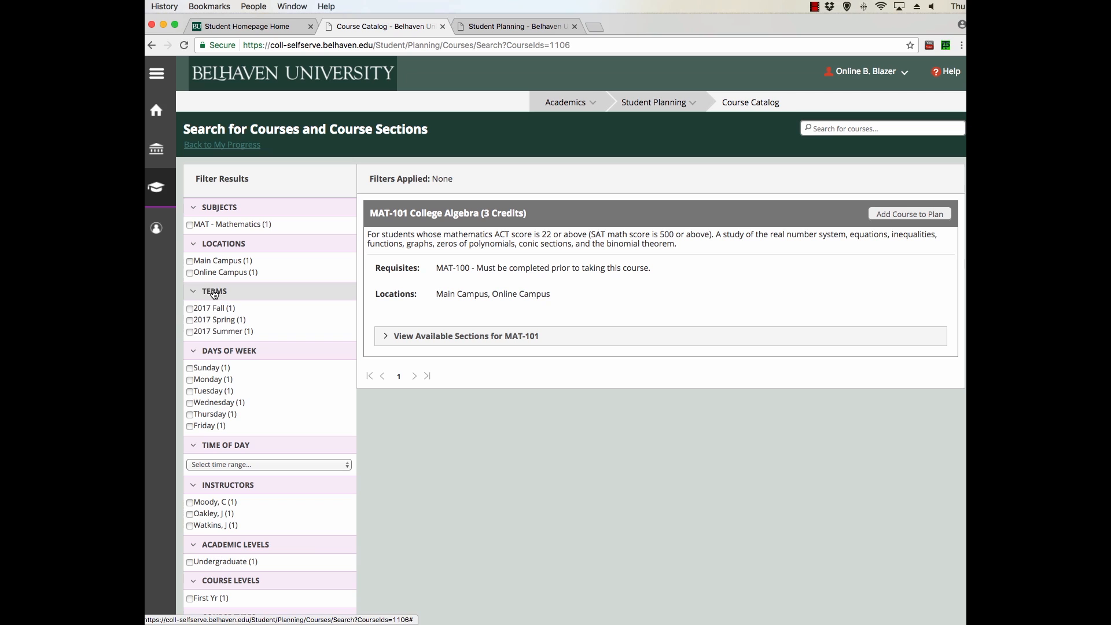
{"action": "left_click", "coordinate": [190, 272]}
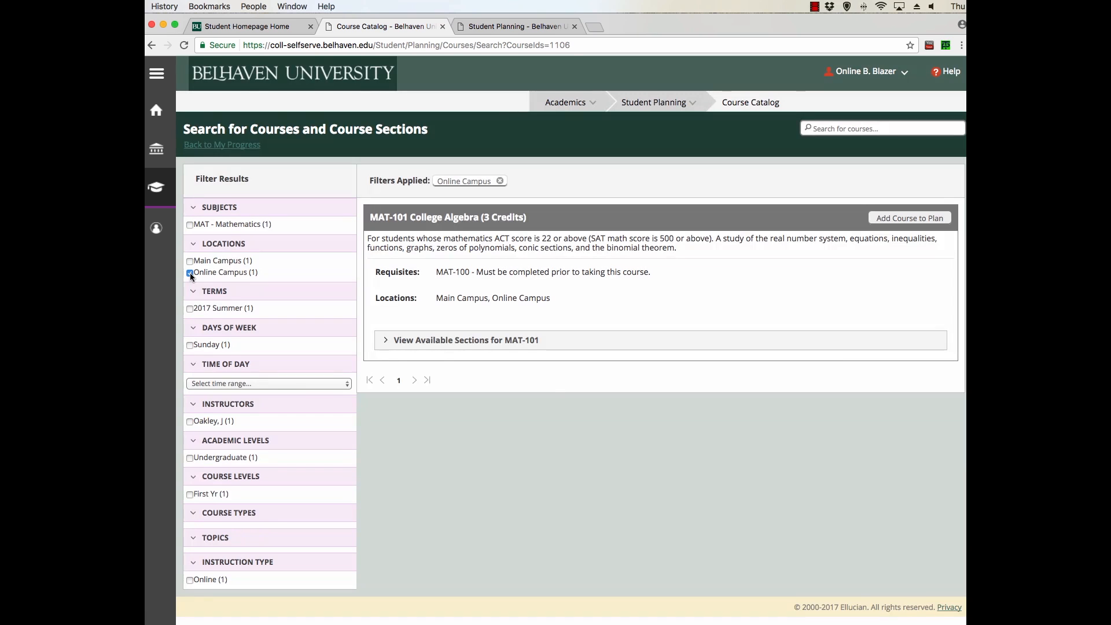
{"action": "left_click", "coordinate": [190, 308]}
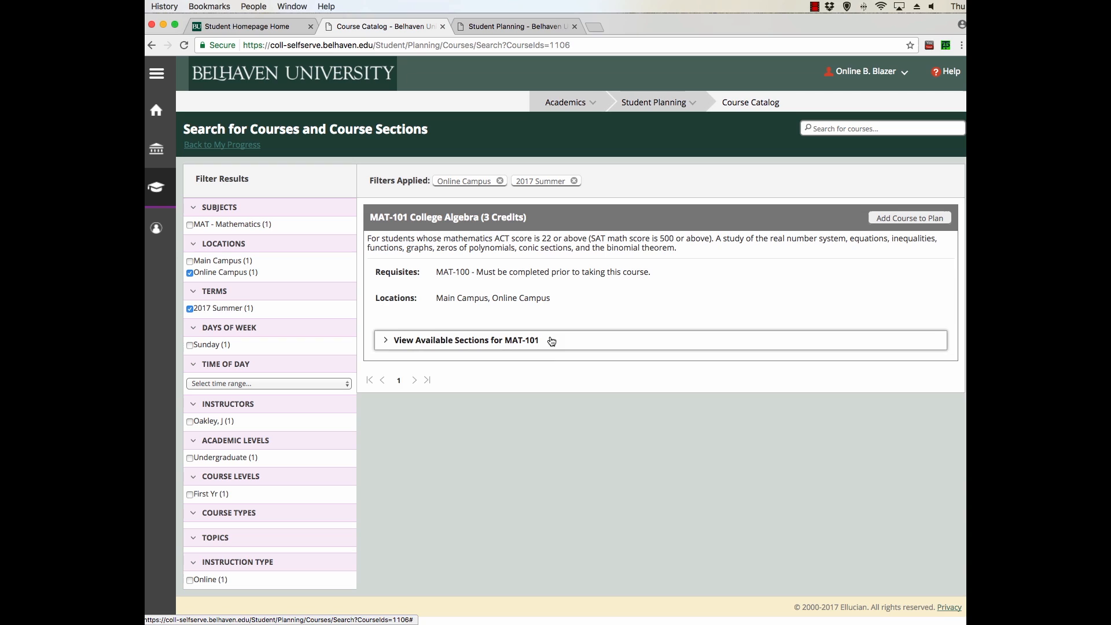
{"action": "left_click", "coordinate": [465, 340]}
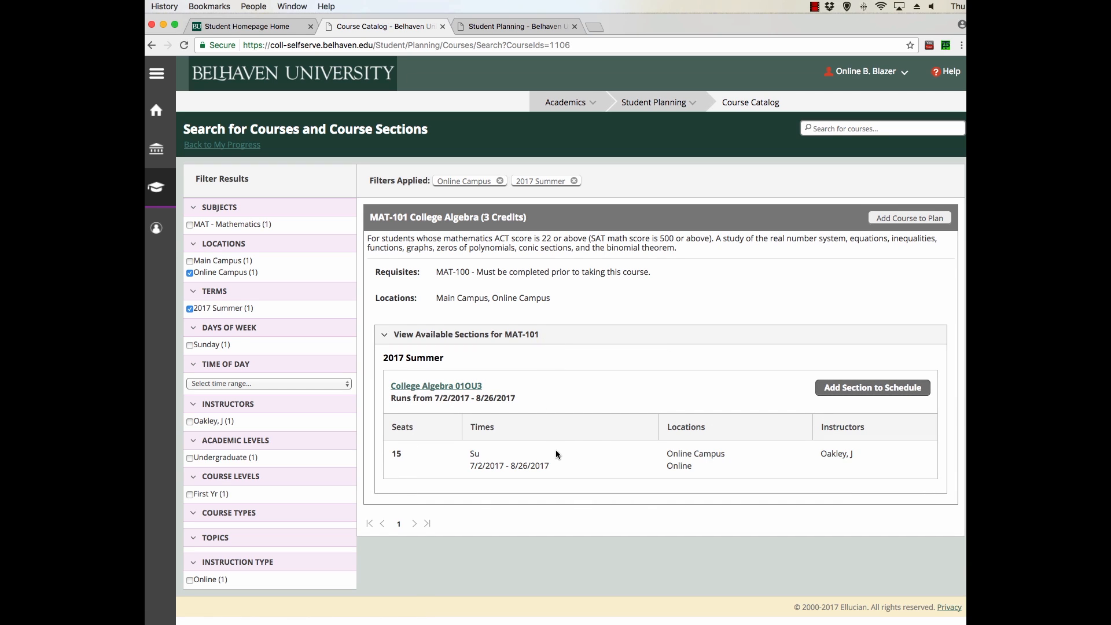
{"action": "mouse_move", "coordinate": [709, 475]}
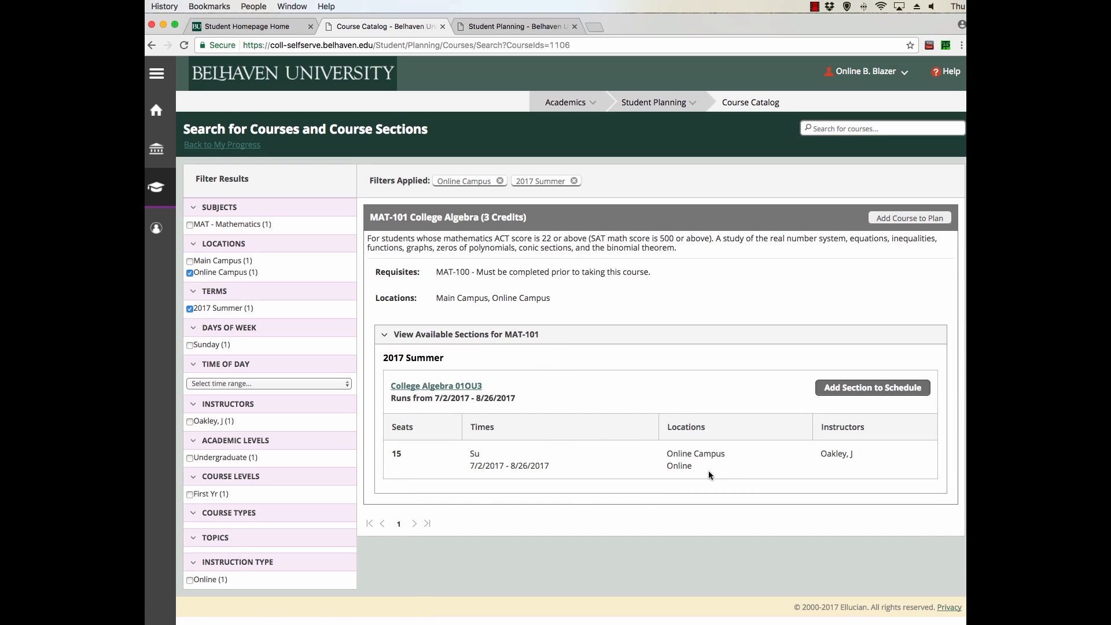
{"action": "mouse_move", "coordinate": [803, 395]}
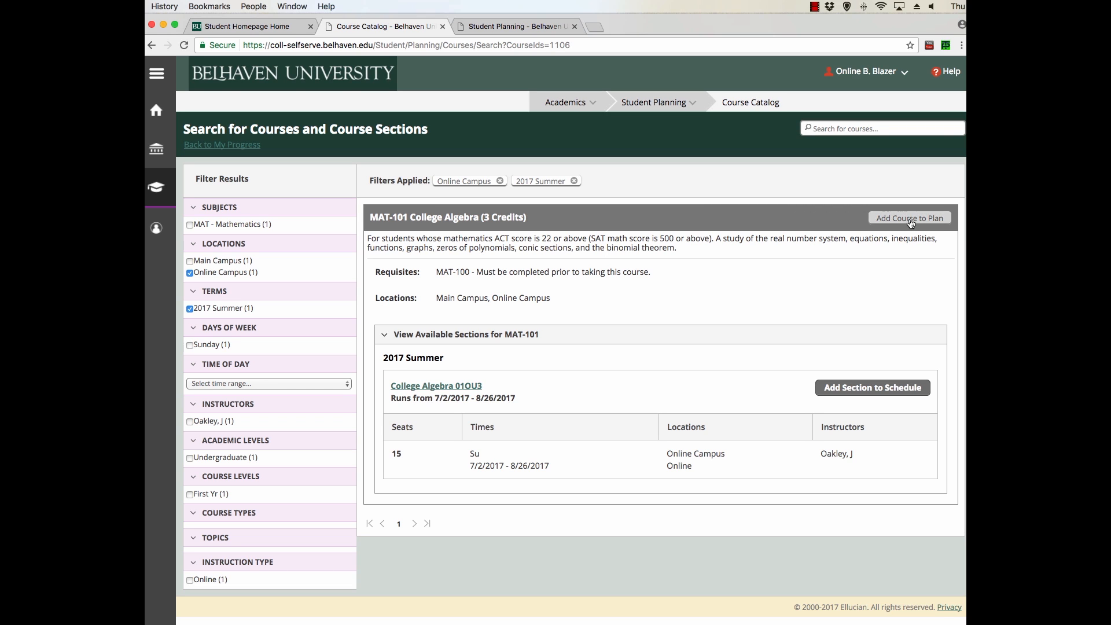
Add MAT-101 to the plan and confirm, then reach the Student Planning page menu
{"action": "left_click", "coordinate": [909, 217]}
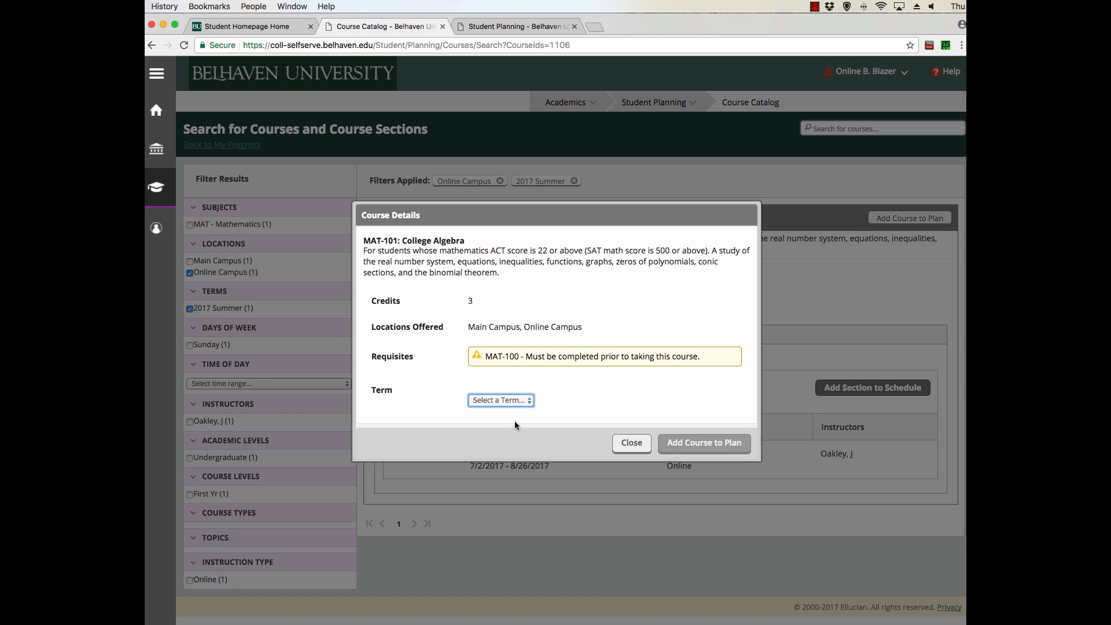
{"action": "left_click", "coordinate": [702, 442]}
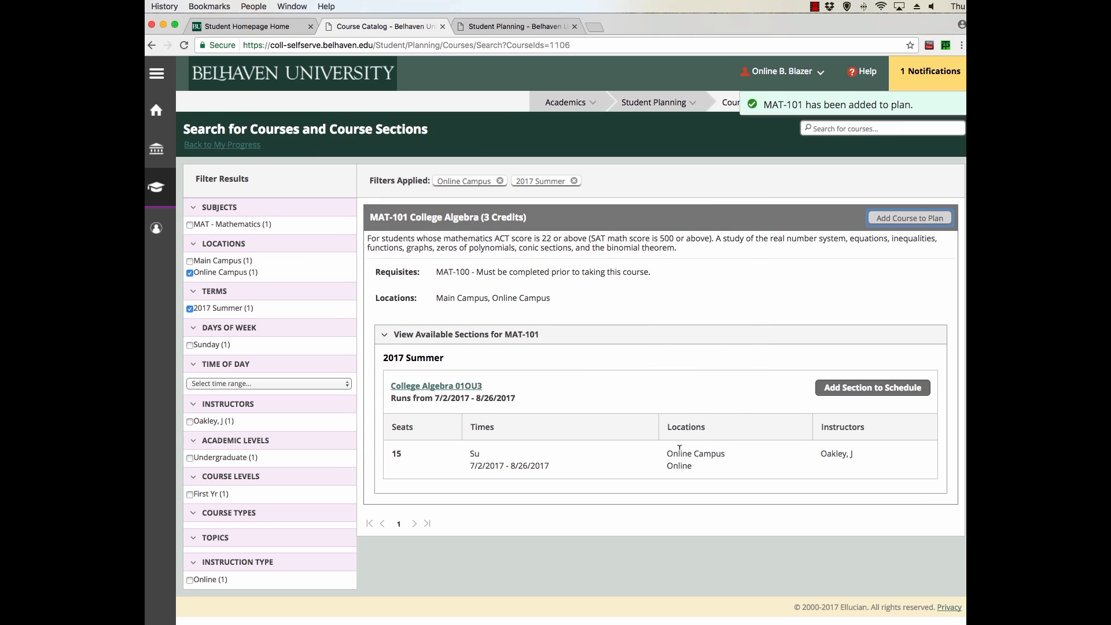
{"action": "mouse_move", "coordinate": [661, 110]}
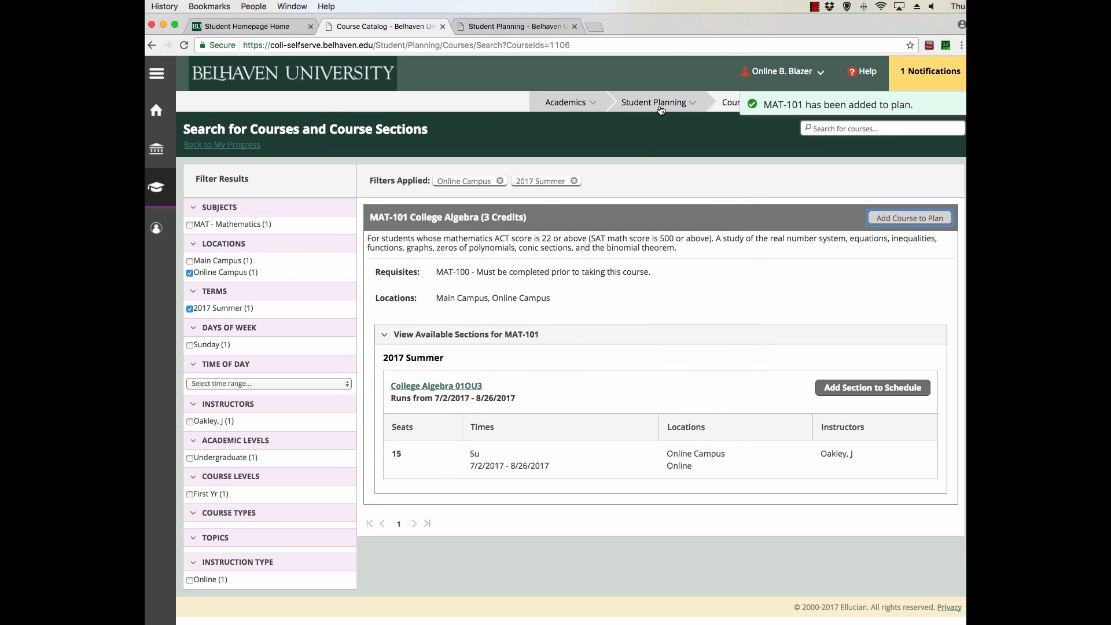
{"action": "left_click", "coordinate": [652, 101]}
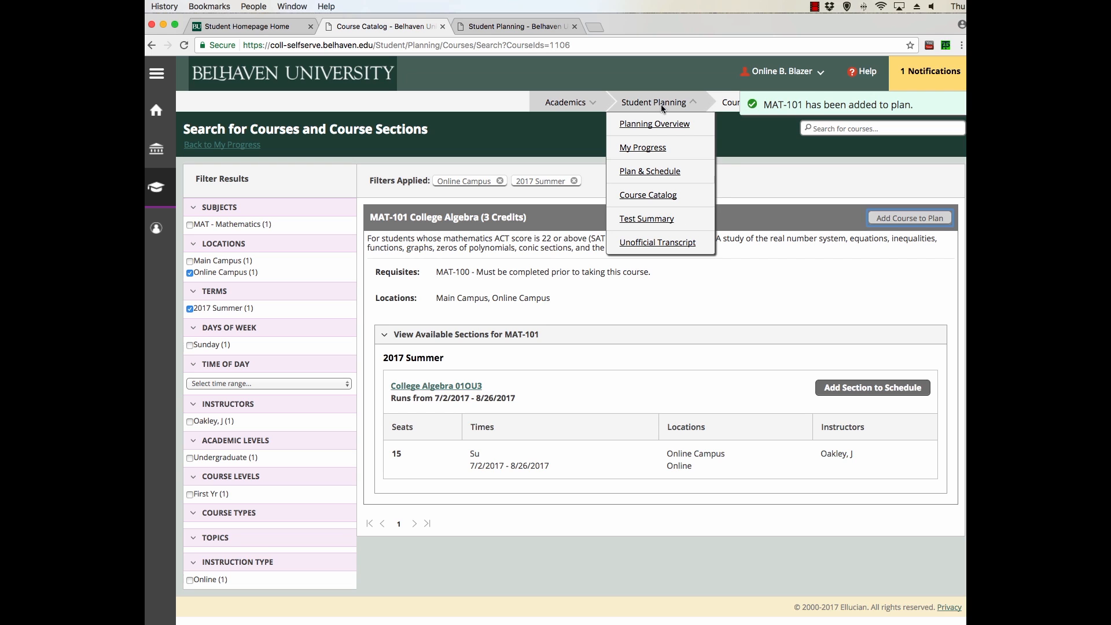
Go to Plan & Schedule for 2017 Summer showing BIB-214 and planned MAT-101
{"action": "left_click", "coordinate": [649, 171]}
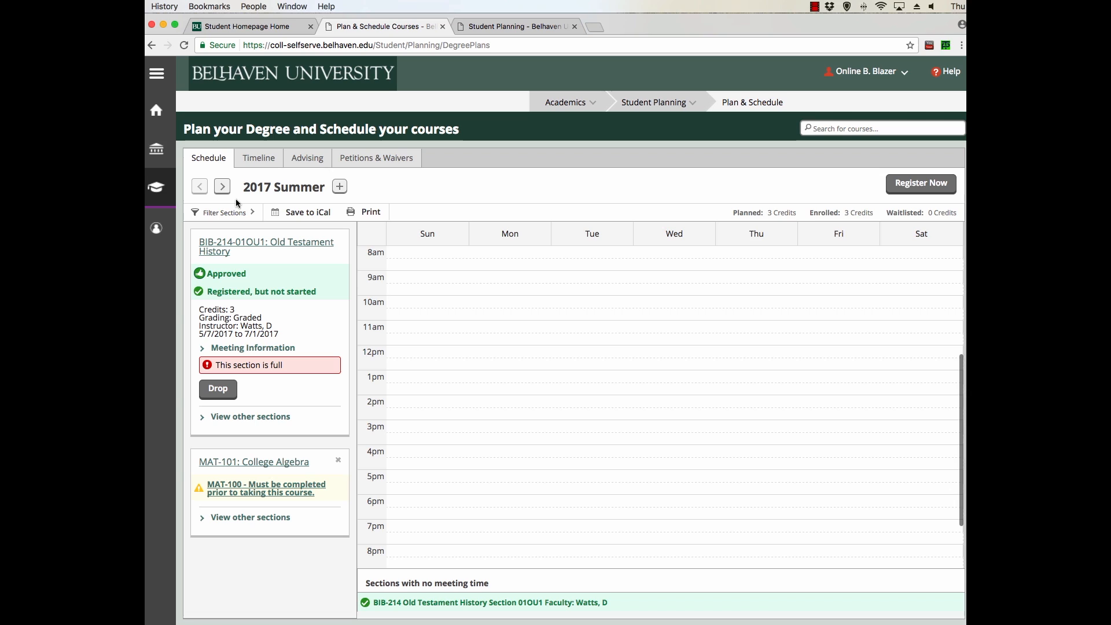
{"action": "mouse_move", "coordinate": [306, 157]}
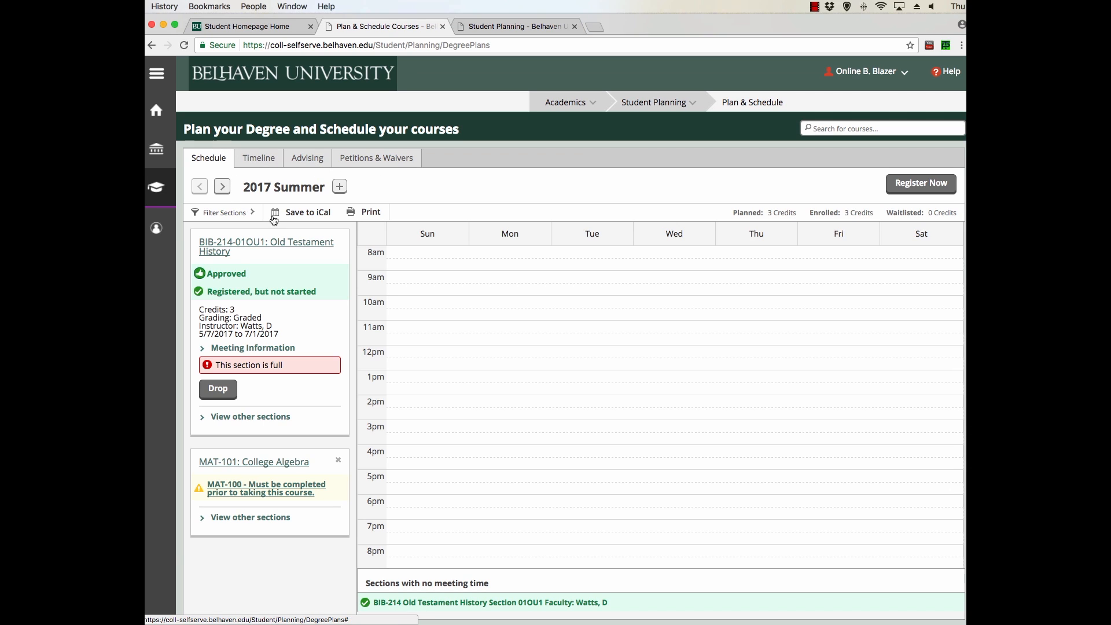
{"action": "mouse_move", "coordinate": [305, 491]}
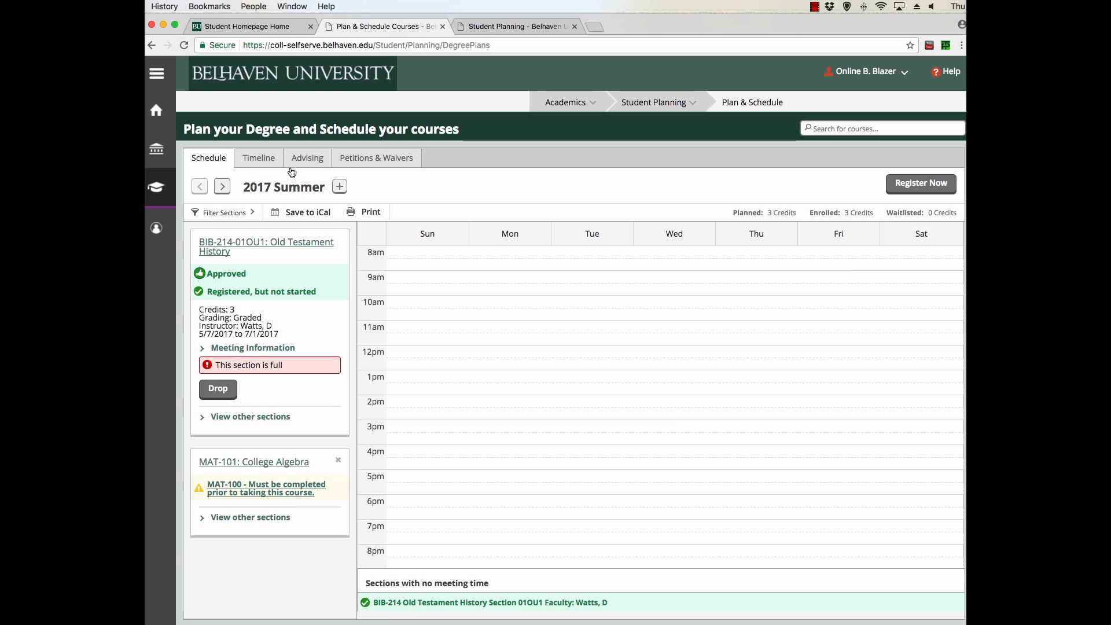
Switch to the Timeline view of terms from 2017 Summer through 2019 Spring
{"action": "left_click", "coordinate": [258, 158]}
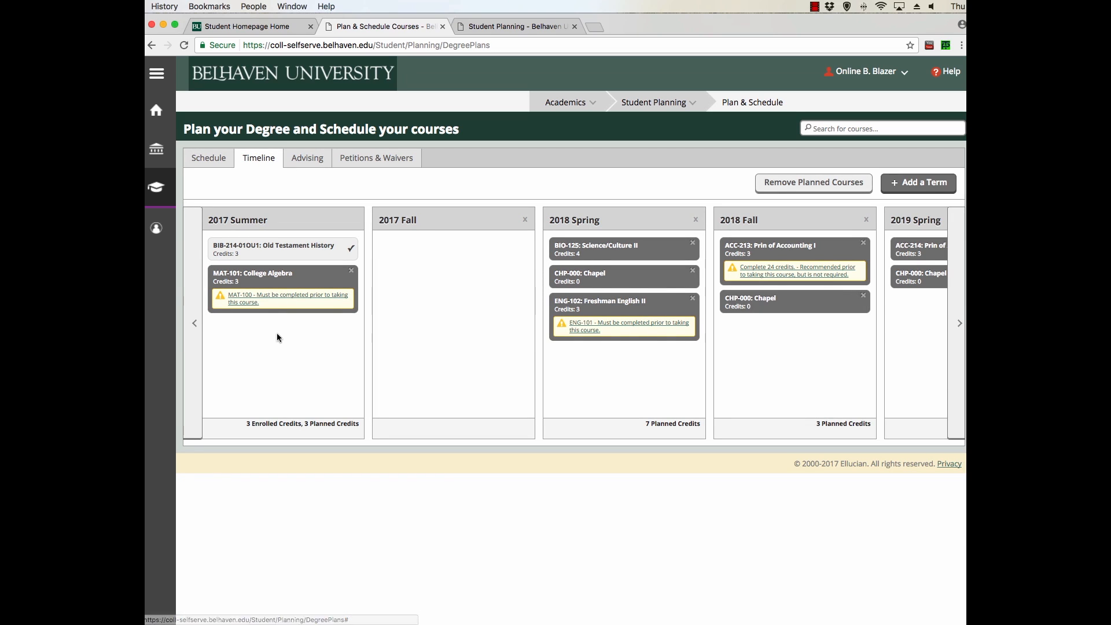
{"action": "mouse_move", "coordinate": [304, 369]}
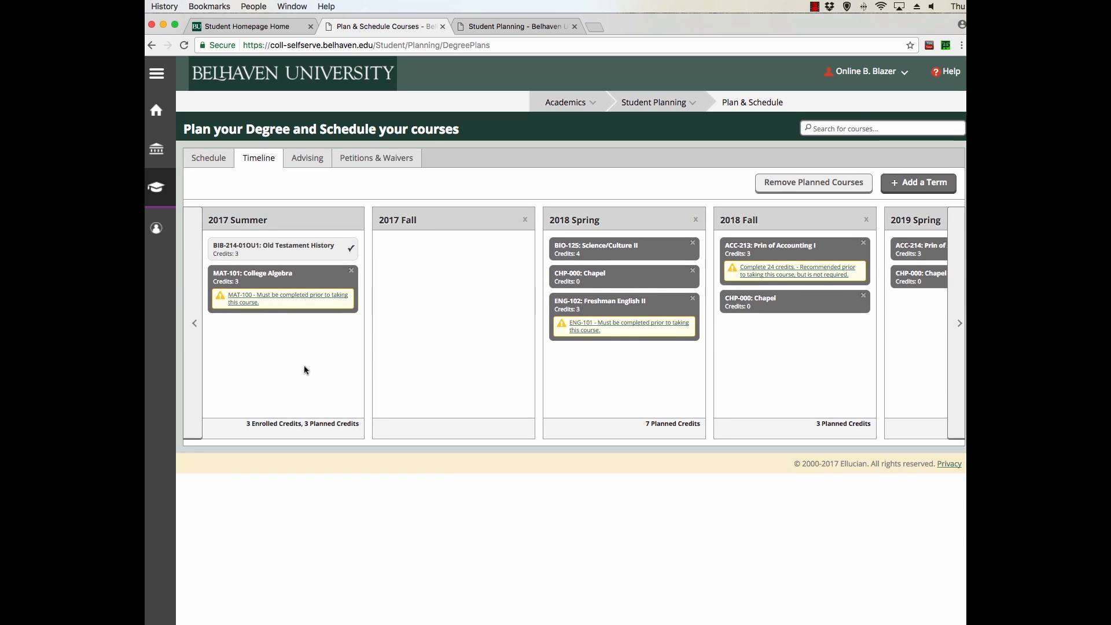
{"action": "mouse_move", "coordinate": [602, 383]}
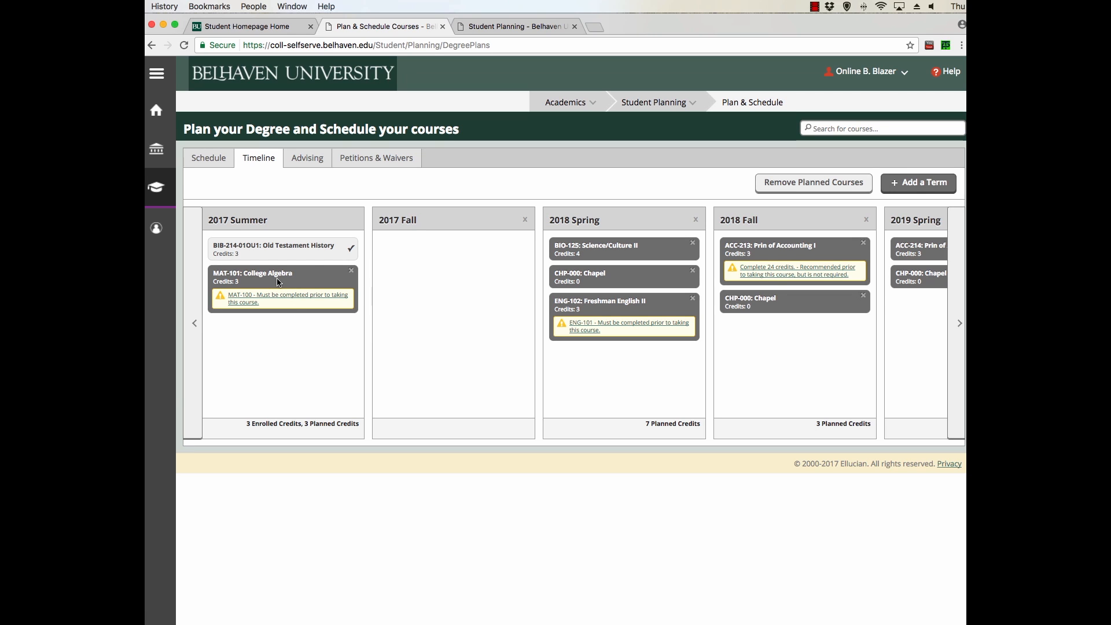
{"action": "left_click", "coordinate": [307, 157]}
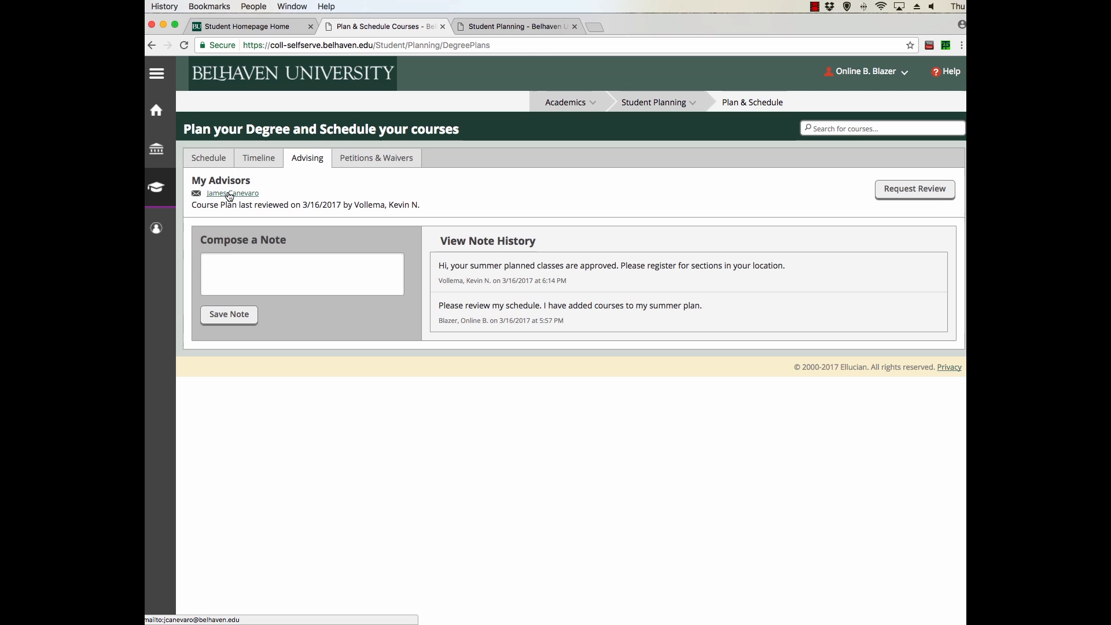
{"action": "mouse_move", "coordinate": [233, 193]}
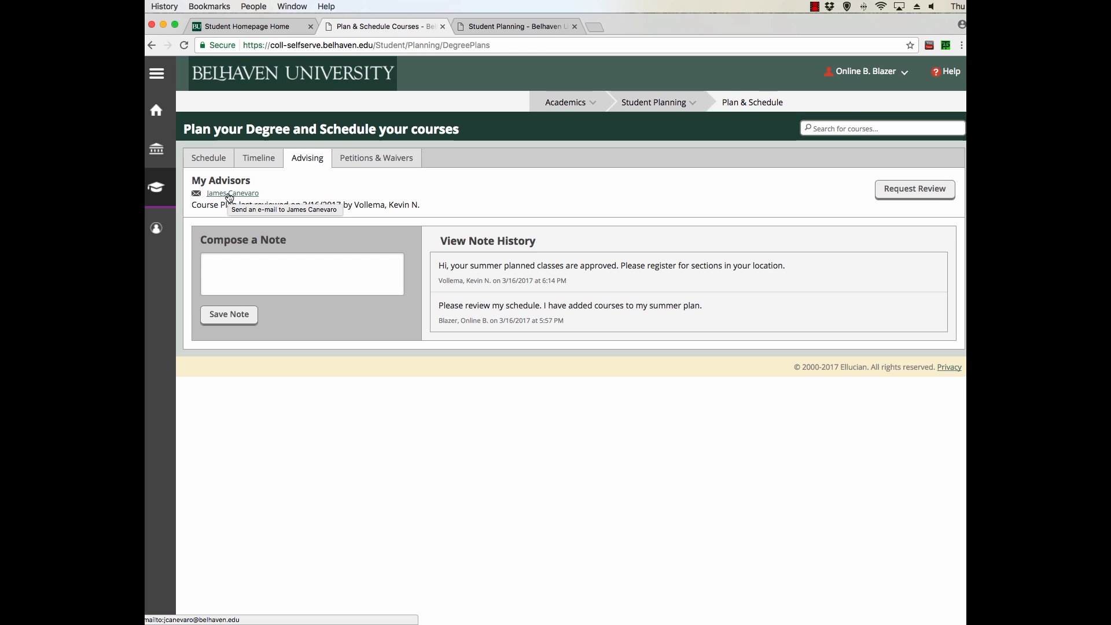
{"action": "mouse_move", "coordinate": [679, 212]}
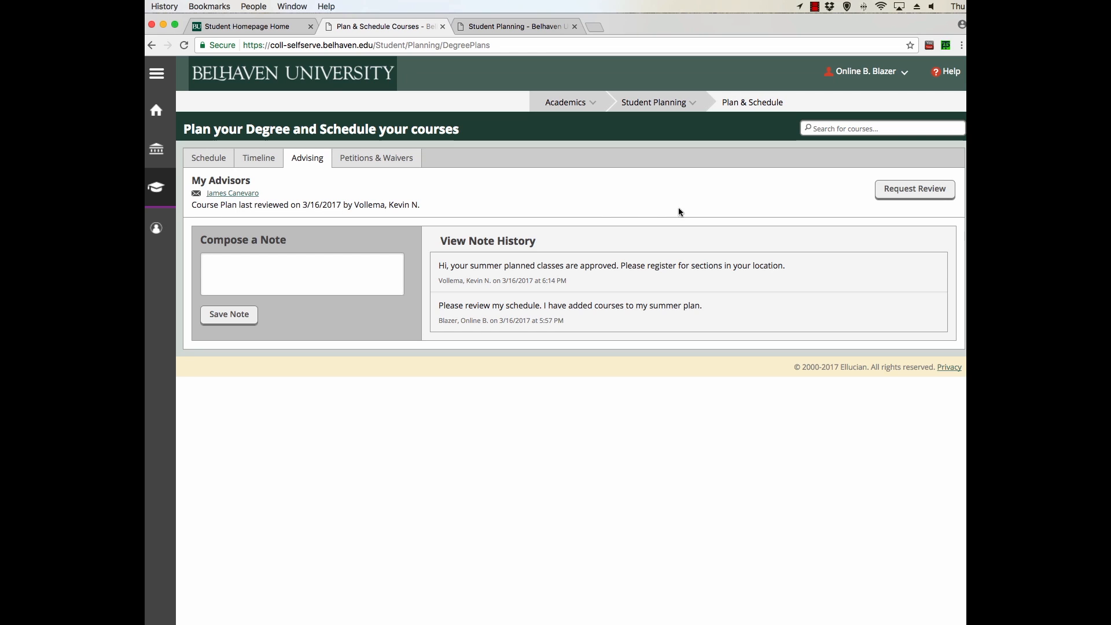
{"action": "mouse_move", "coordinate": [917, 215]}
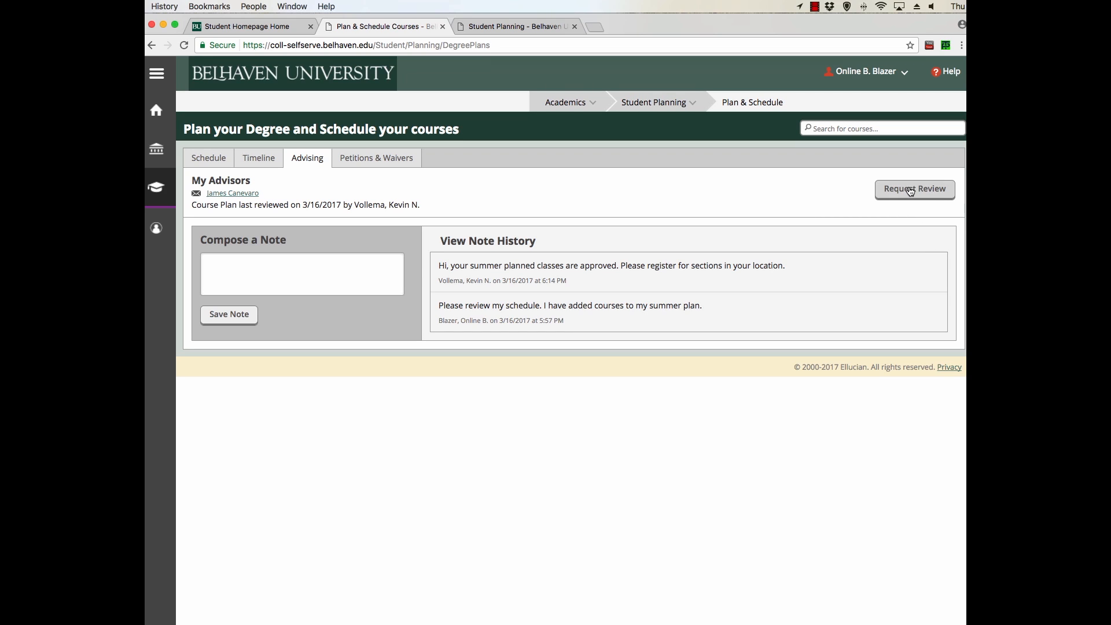
{"action": "mouse_move", "coordinate": [914, 189]}
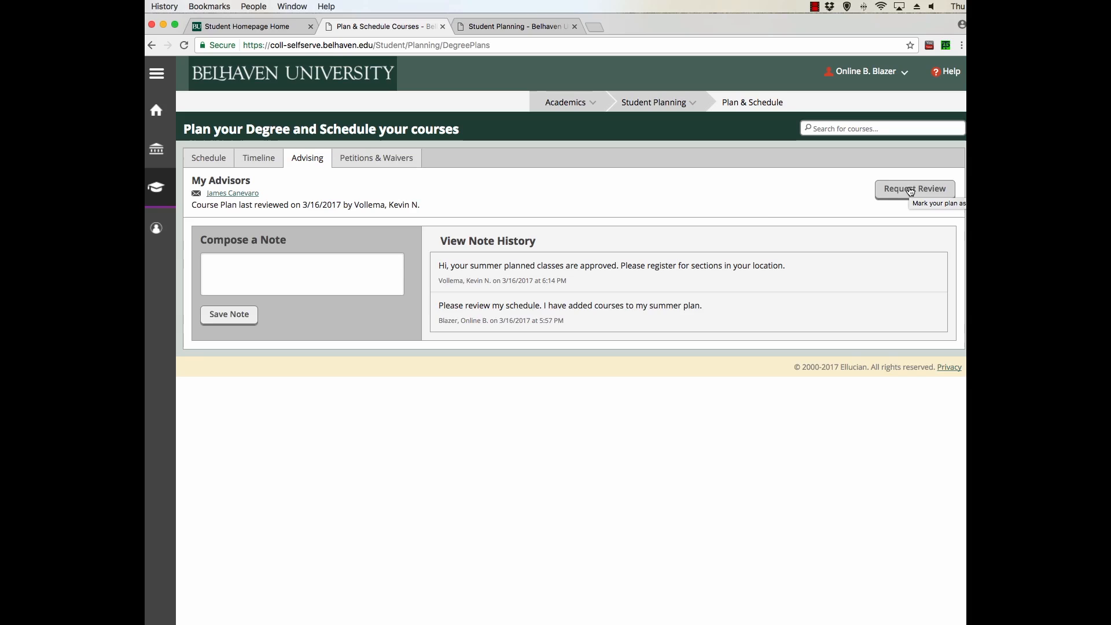
{"action": "mouse_move", "coordinate": [767, 216]}
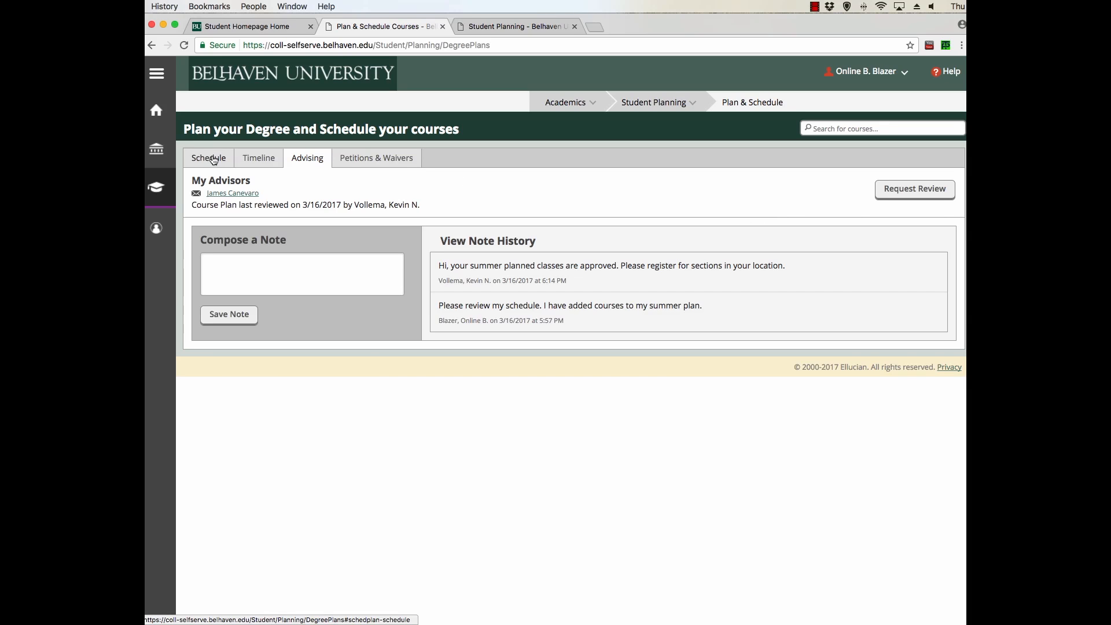
Return to the 2017 Summer schedule where BIB-214 and MAT-101 show as approved
{"action": "left_click", "coordinate": [209, 158]}
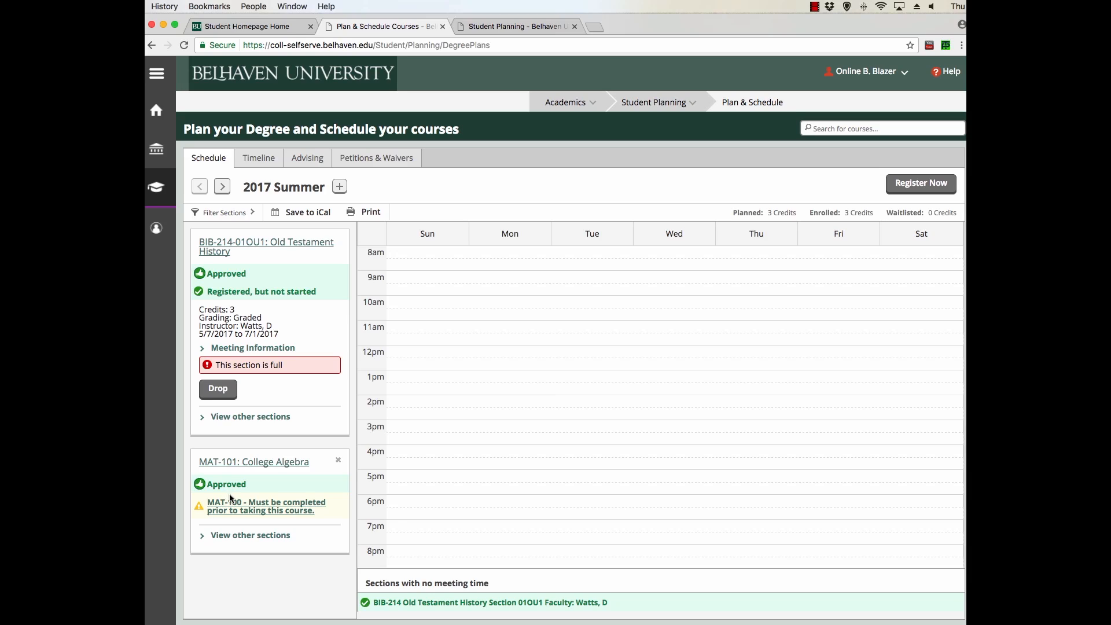
{"action": "mouse_move", "coordinate": [257, 487]}
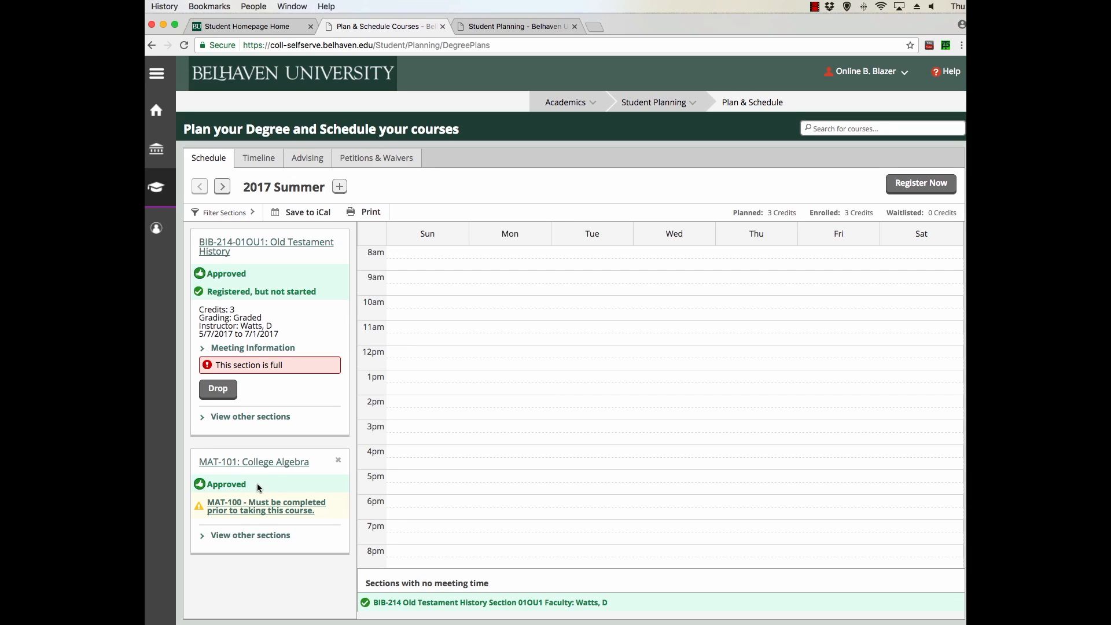
{"action": "mouse_move", "coordinate": [247, 540]}
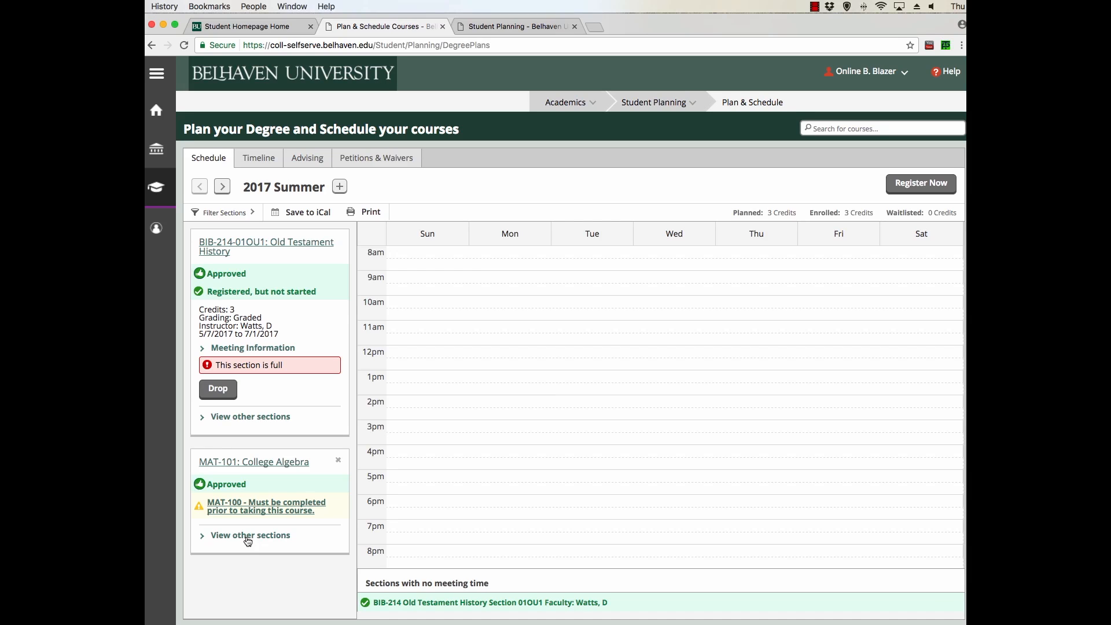
List MAT-101's other available sections, including online 01OU3 and on-campus 01TU4
{"action": "left_click", "coordinate": [250, 534]}
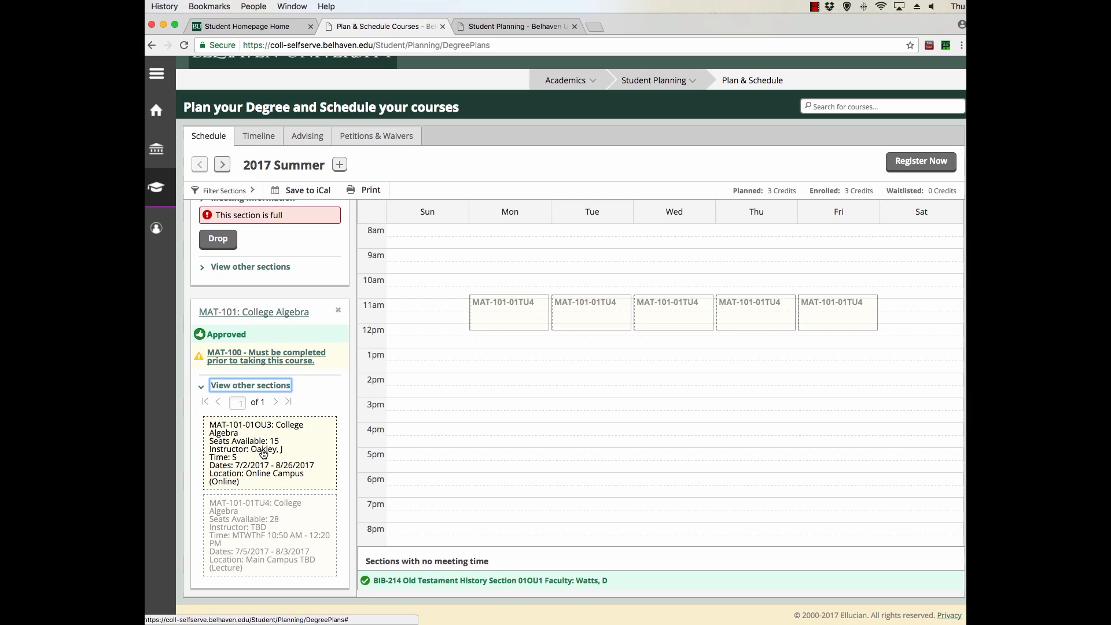
{"action": "mouse_move", "coordinate": [285, 454]}
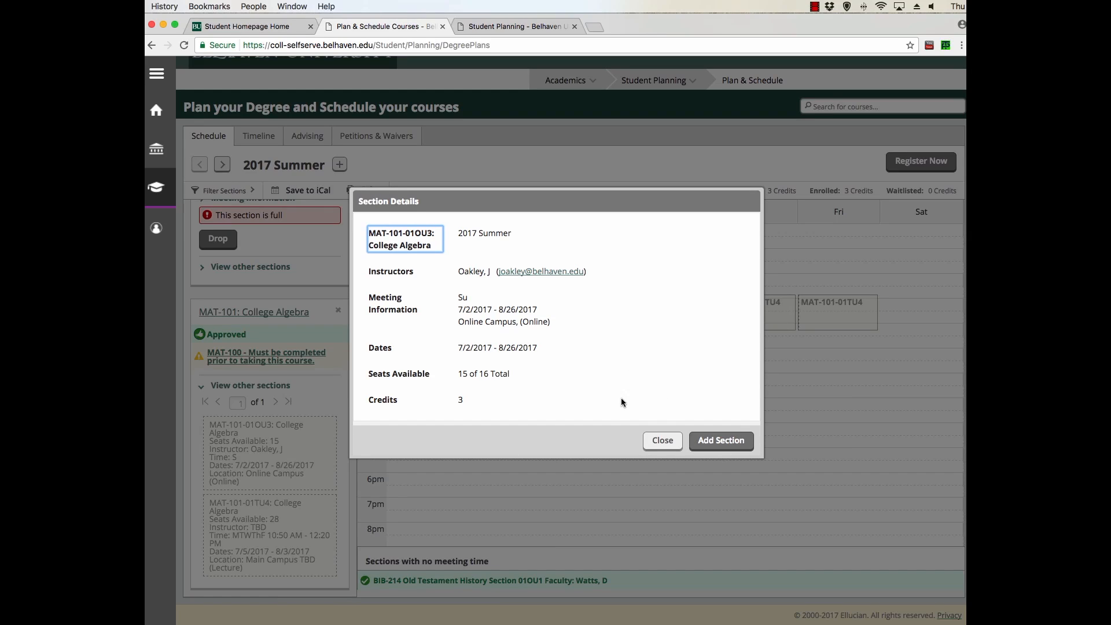
Add section MAT-101-01OU3 to the 2017 Summer schedule and check it in the Timeline
{"action": "left_click", "coordinate": [720, 440]}
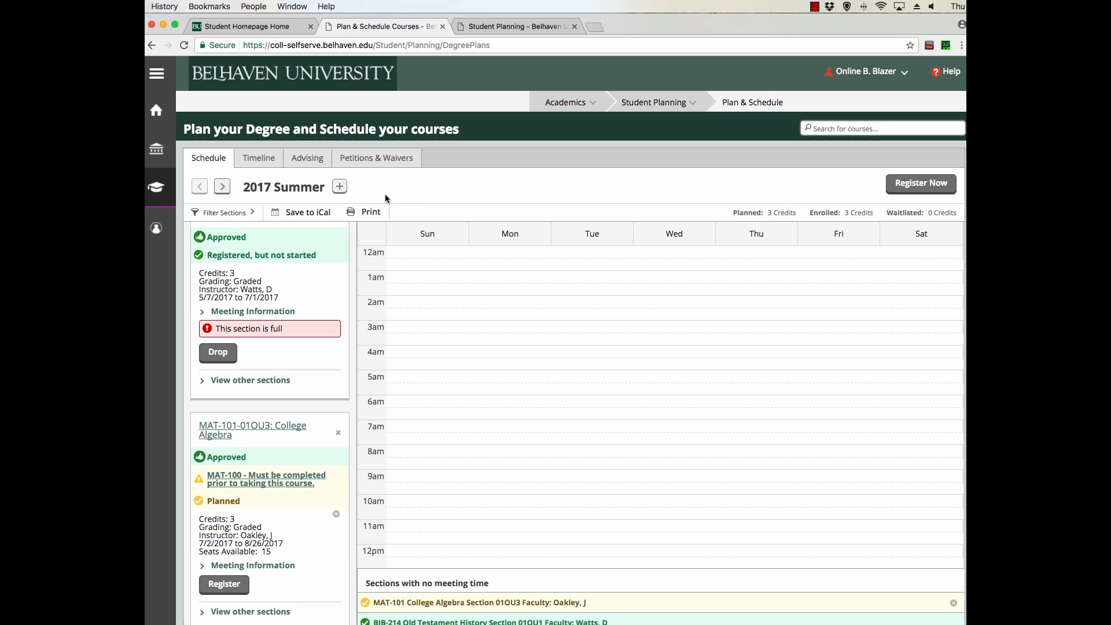
{"action": "mouse_move", "coordinate": [464, 327]}
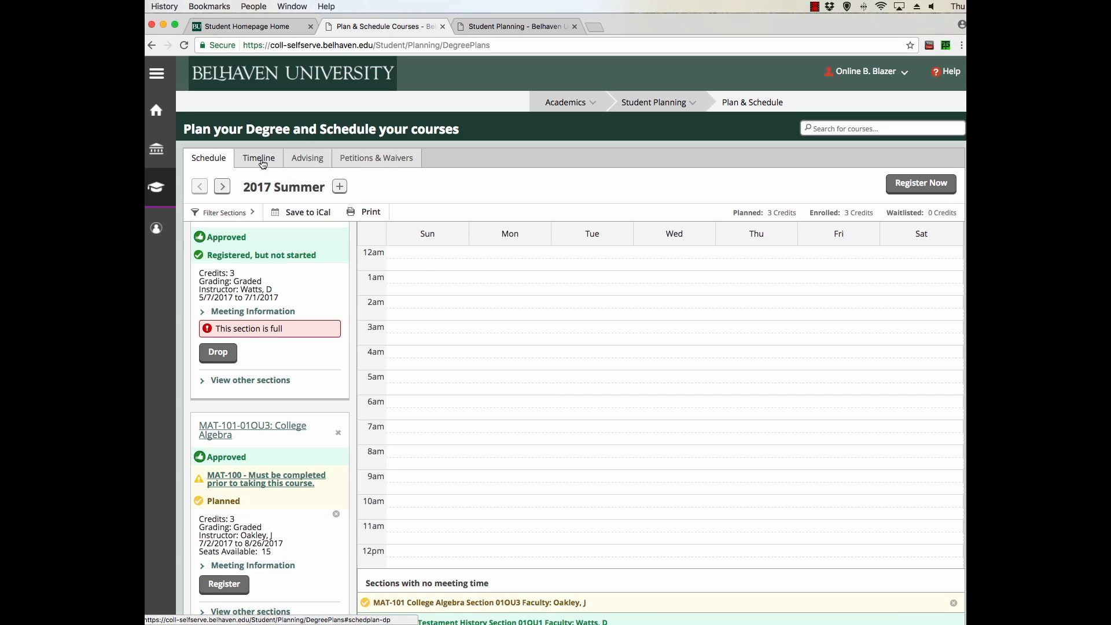
{"action": "left_click", "coordinate": [258, 157]}
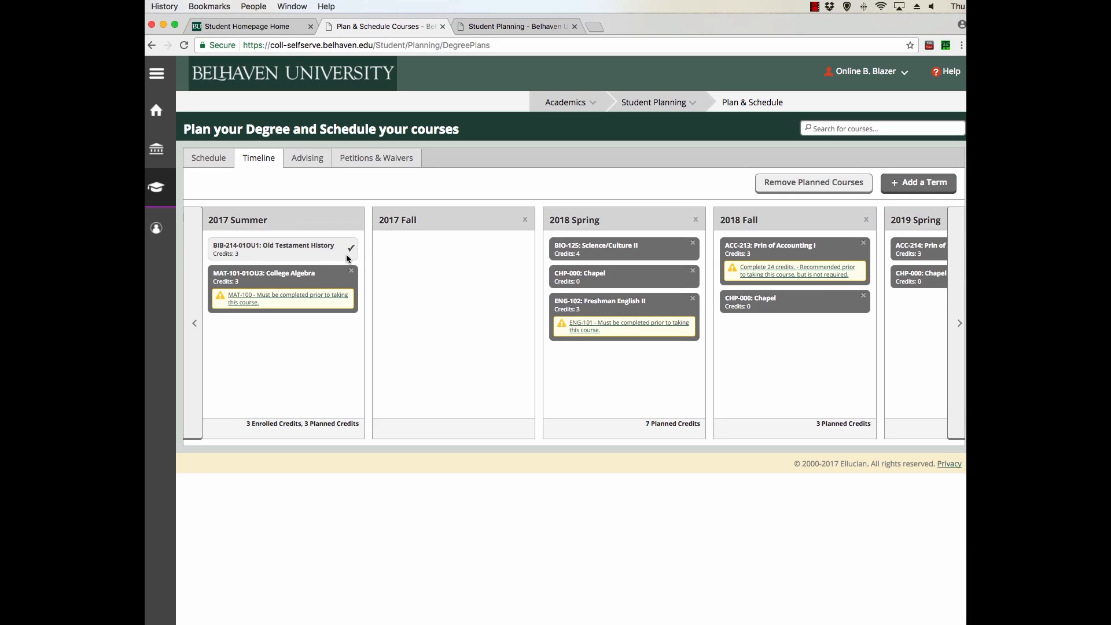
{"action": "mouse_move", "coordinate": [297, 253]}
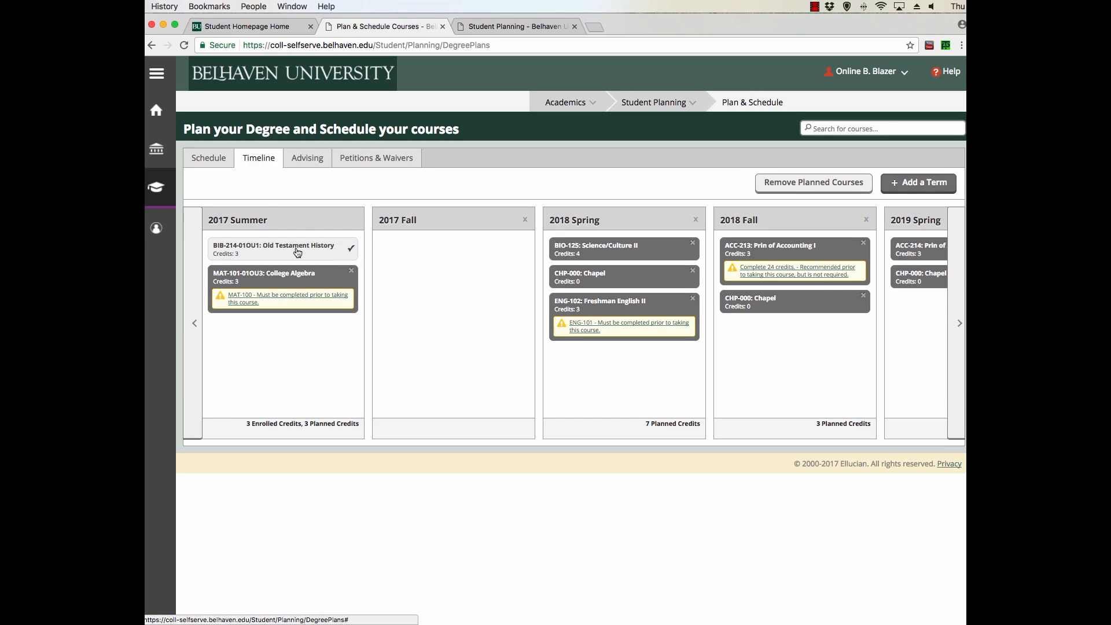
Review the schedule with MAT-101-01OU3 ready to register, then view the advising notes
{"action": "left_click", "coordinate": [208, 157]}
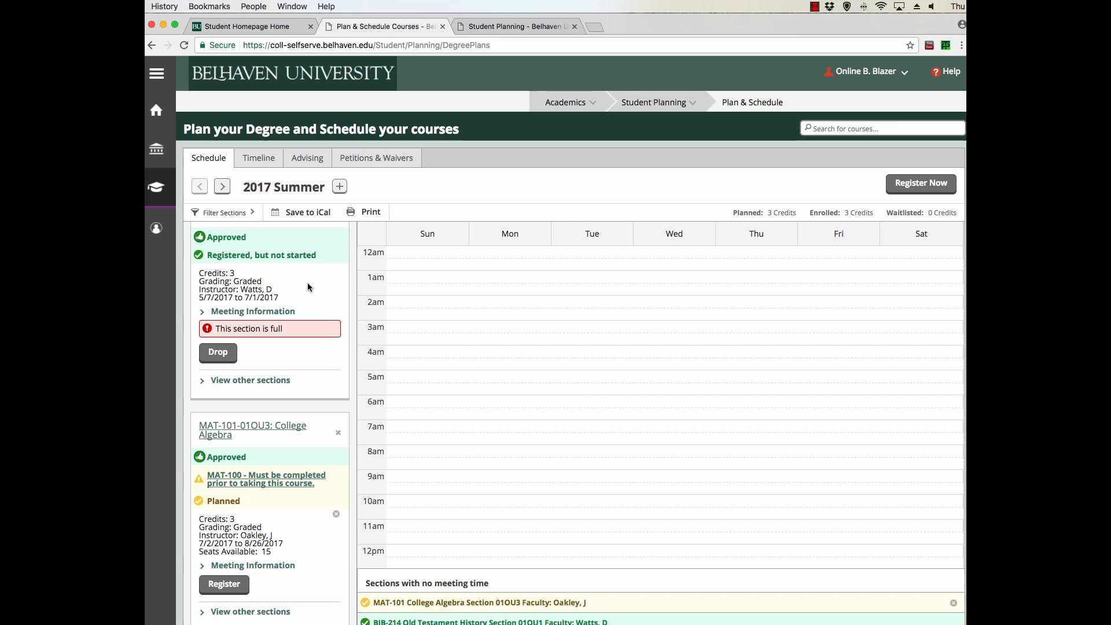
{"action": "mouse_move", "coordinate": [477, 328]}
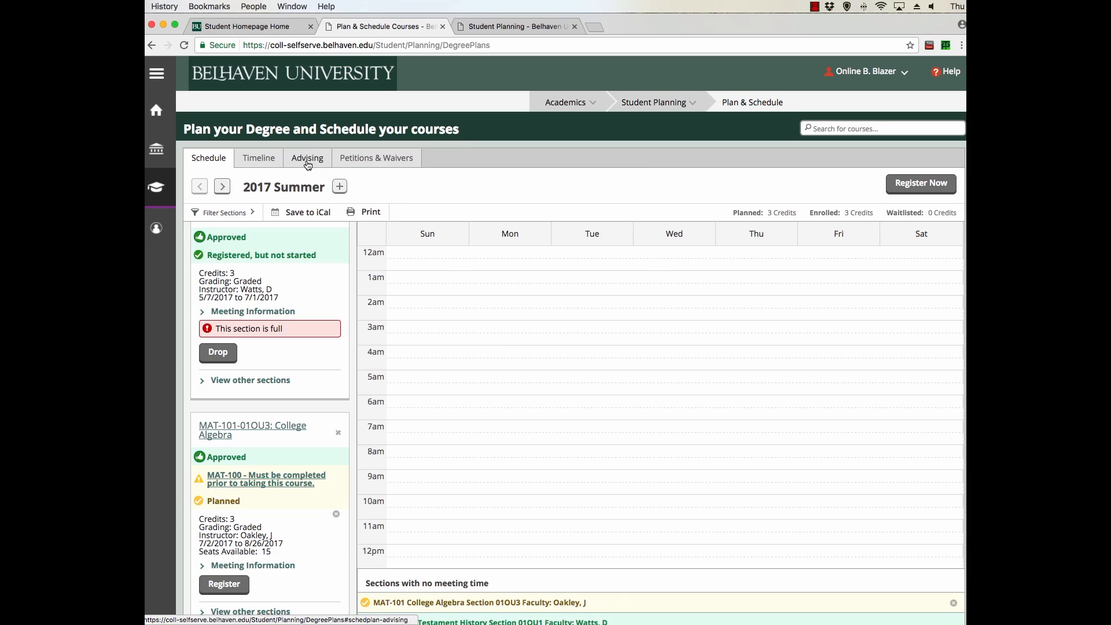
{"action": "left_click", "coordinate": [307, 157]}
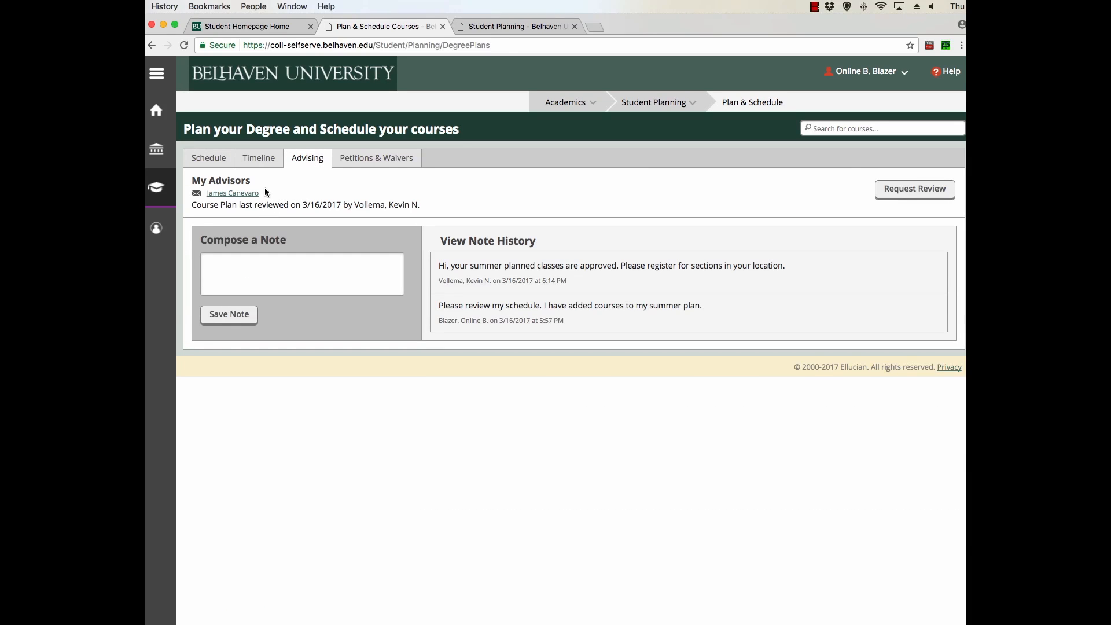